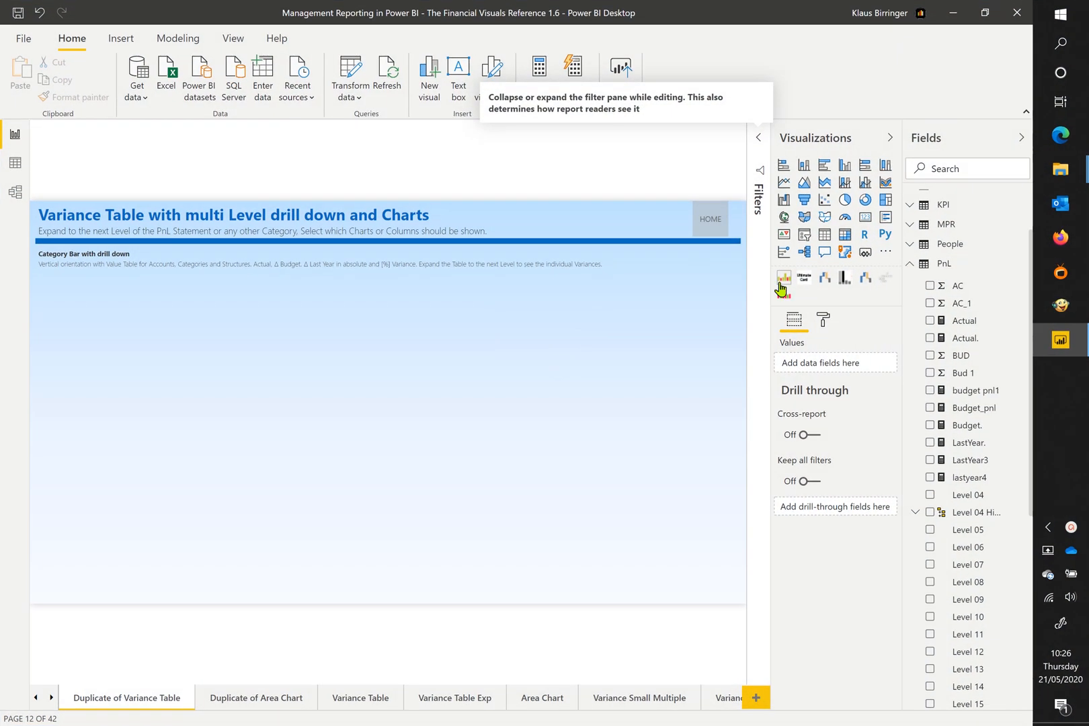
Add a dataviz.boutique variance visual to the report page and show its format options.
{"action": "left_click", "coordinate": [783, 278]}
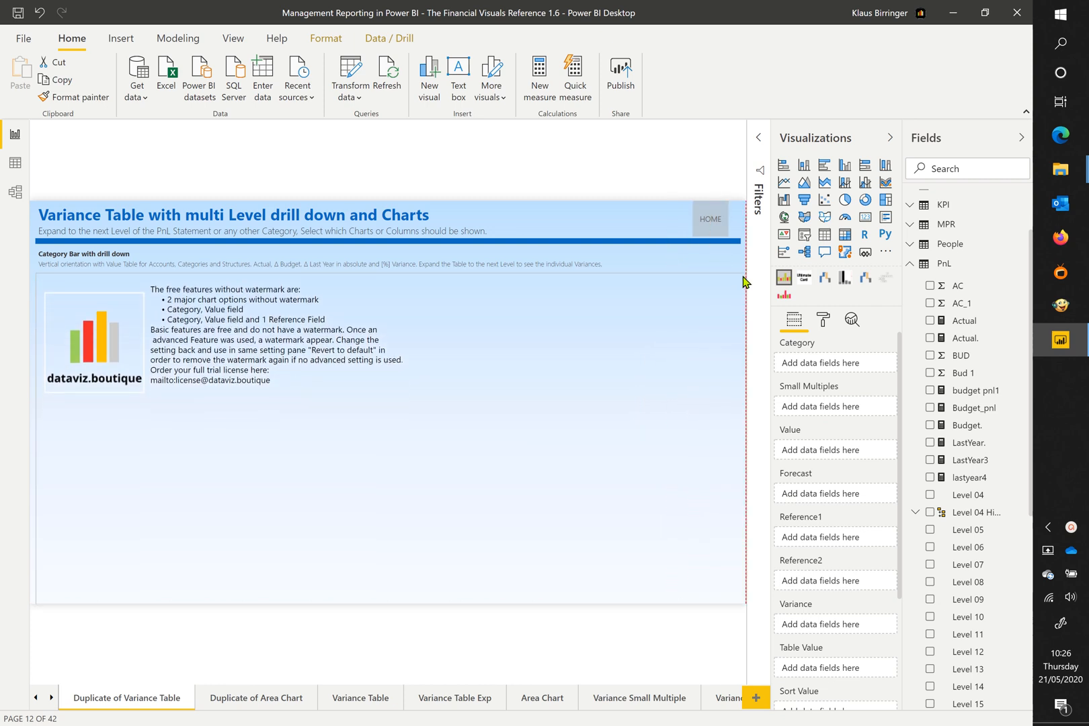
{"action": "left_click", "coordinate": [822, 320]}
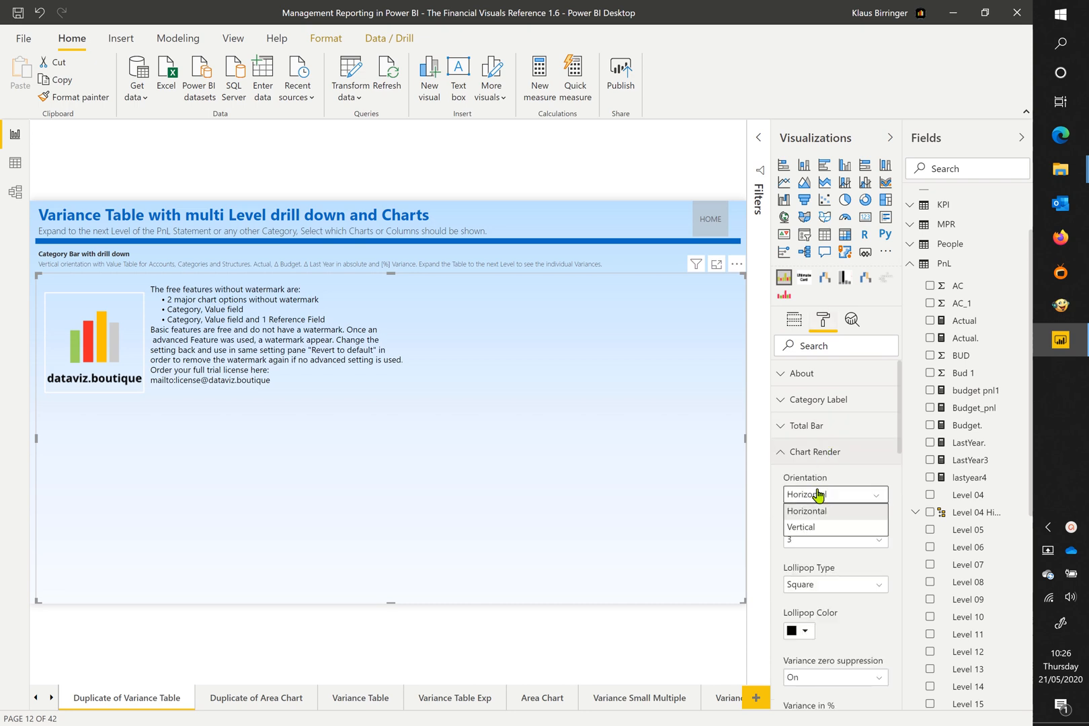
Set the chart orientation and add the Actual, Budget. and LastYear. measures.
{"action": "left_click", "coordinate": [816, 452]}
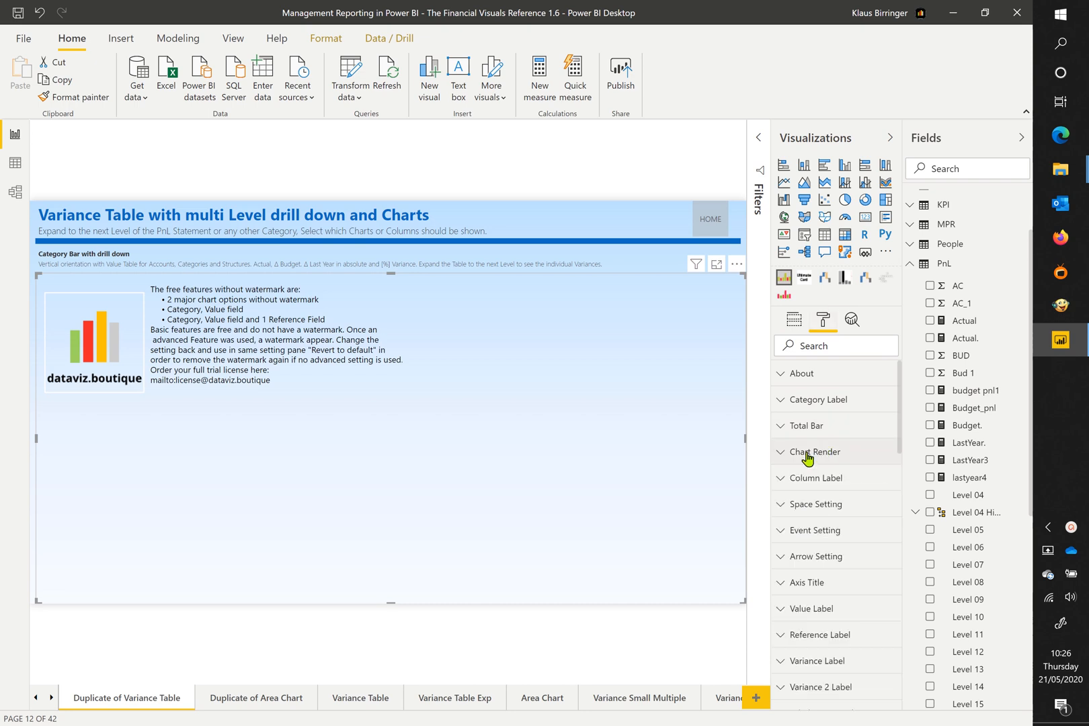
{"action": "left_click", "coordinate": [793, 319]}
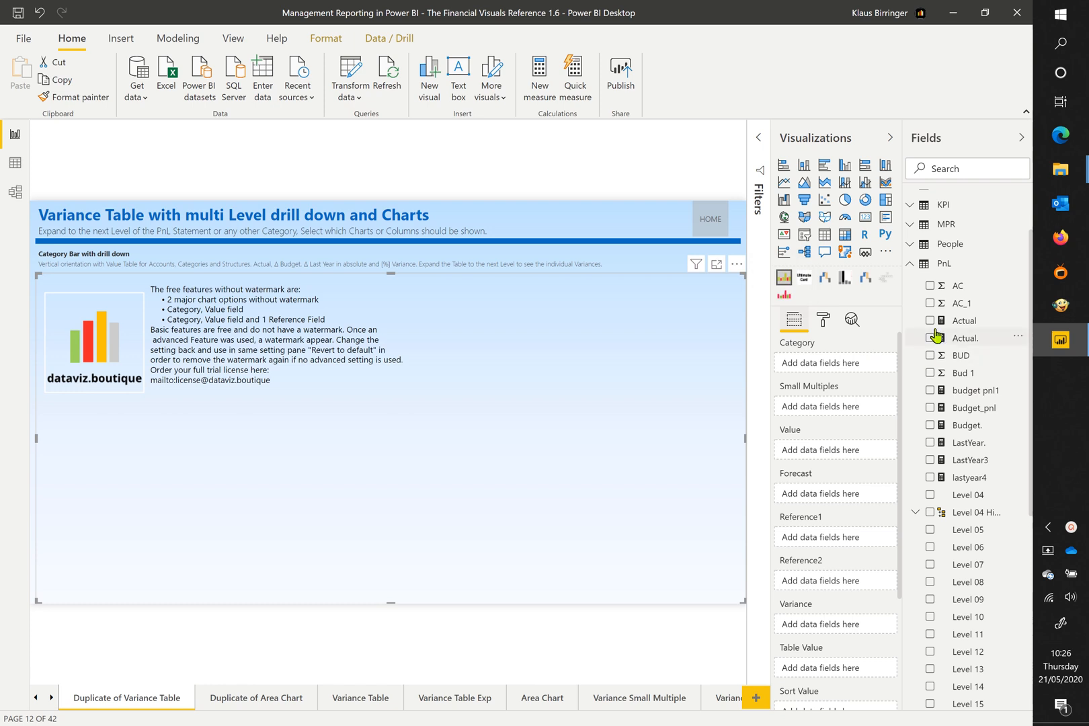
{"action": "left_click", "coordinate": [931, 319]}
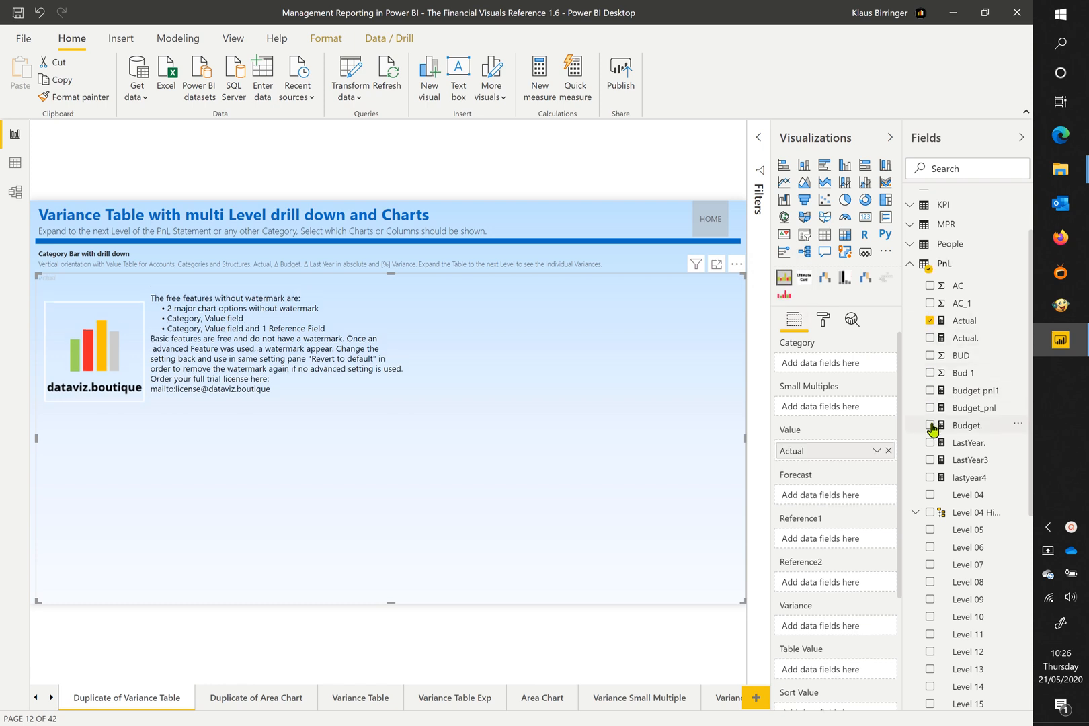
{"action": "left_click", "coordinate": [930, 424]}
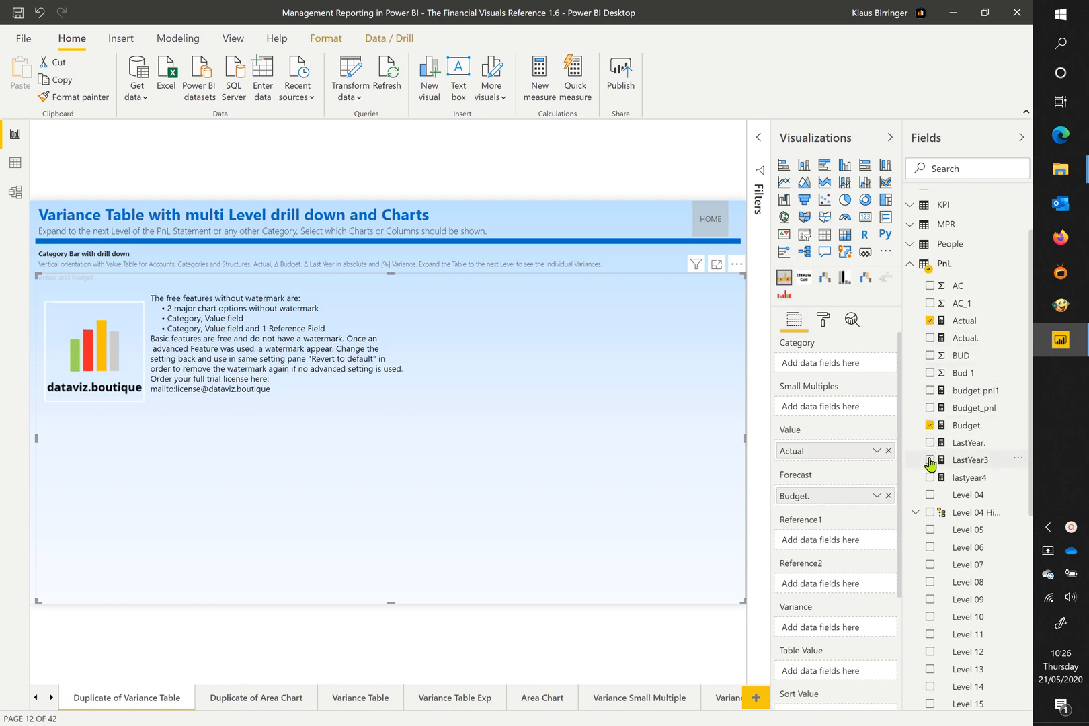
{"action": "left_click", "coordinate": [931, 442]}
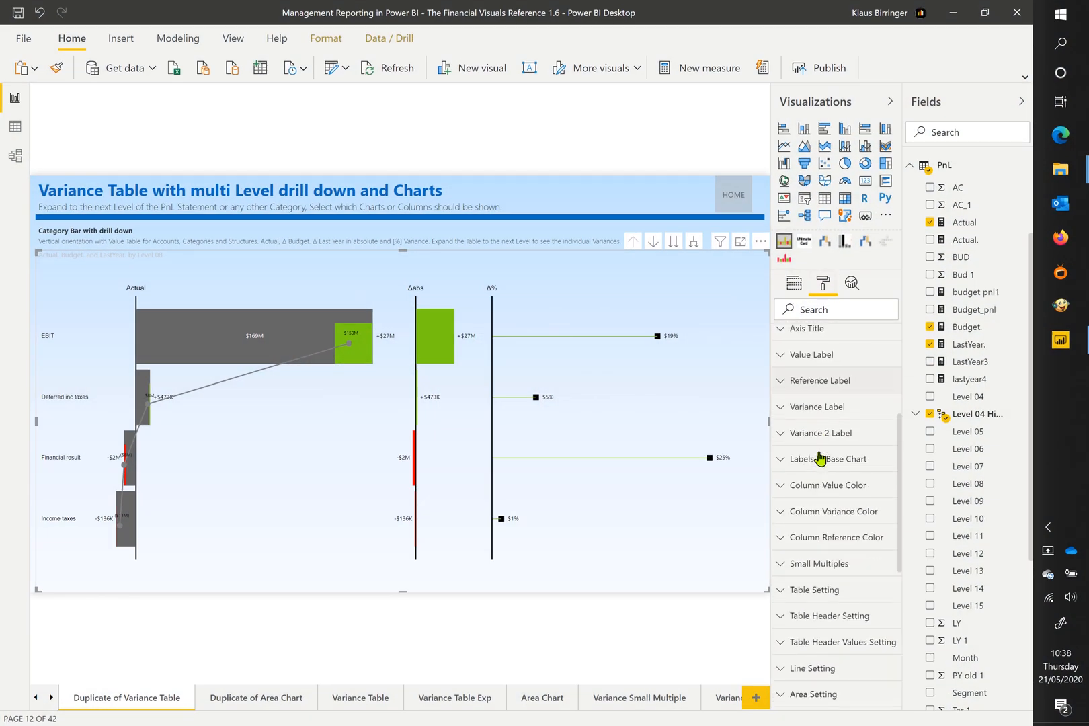
Switch Line off under Line Setting to hide the connecting lines.
{"action": "left_click", "coordinate": [818, 596]}
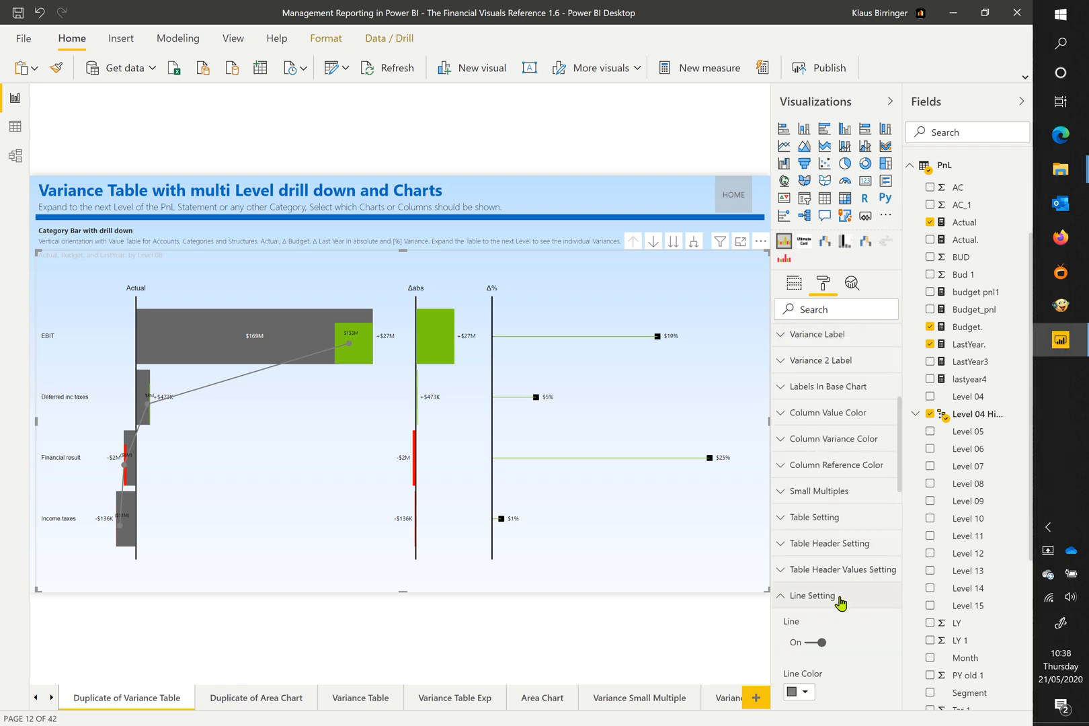
{"action": "left_click", "coordinate": [807, 641]}
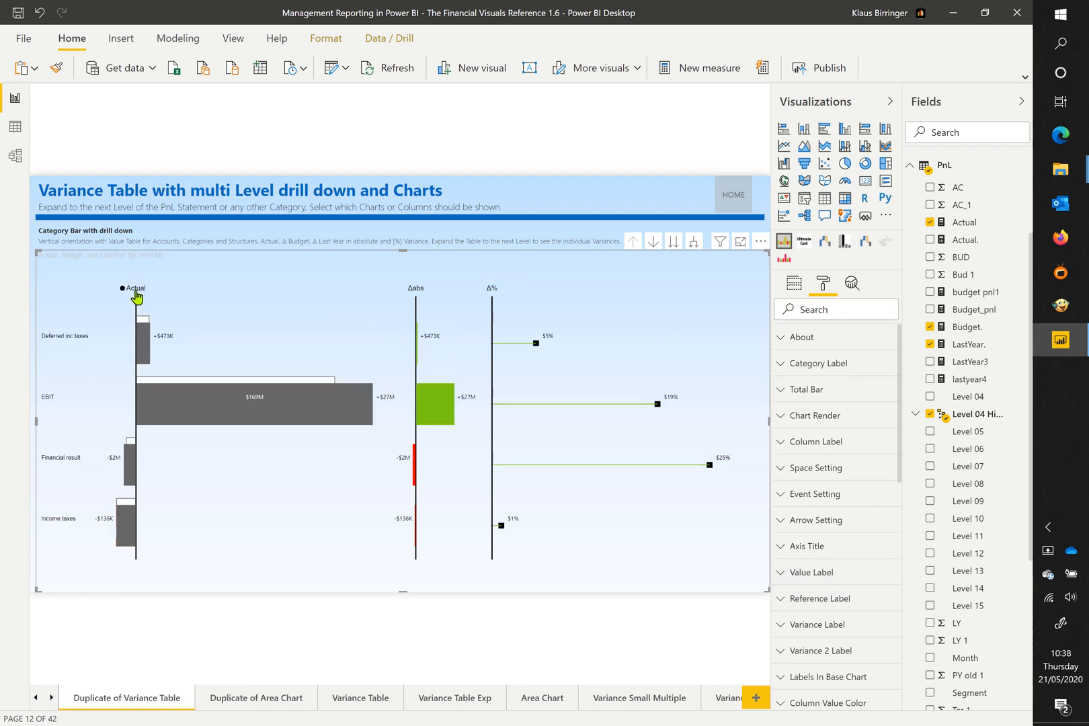
{"action": "left_click", "coordinate": [133, 288]}
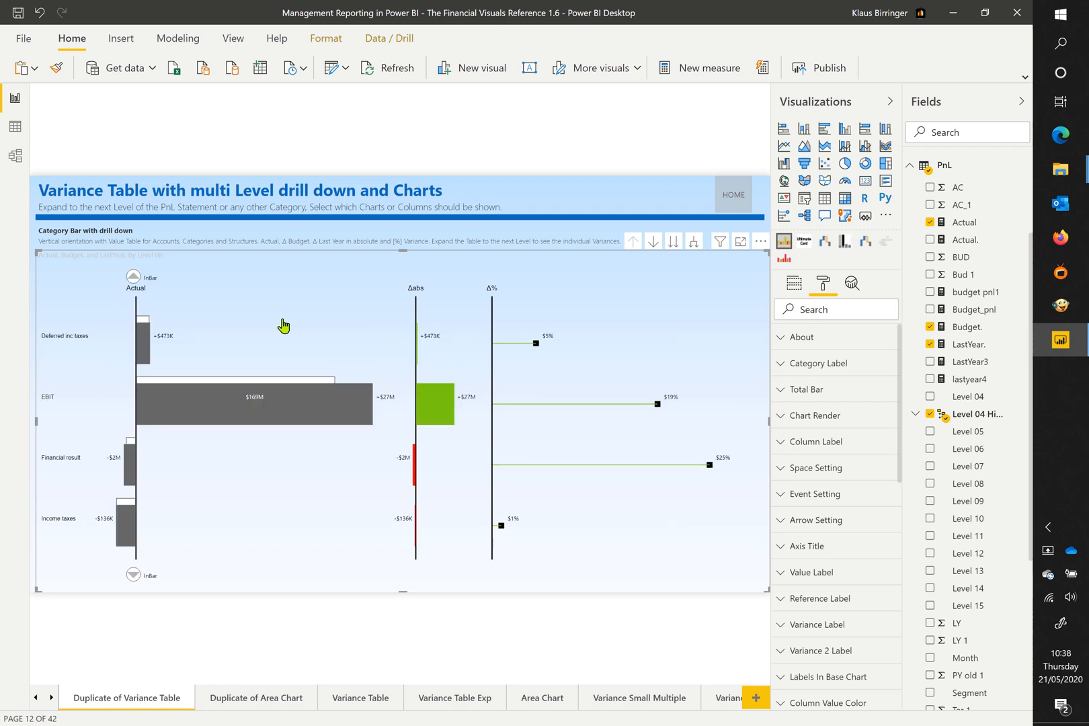
{"action": "left_click", "coordinate": [759, 242]}
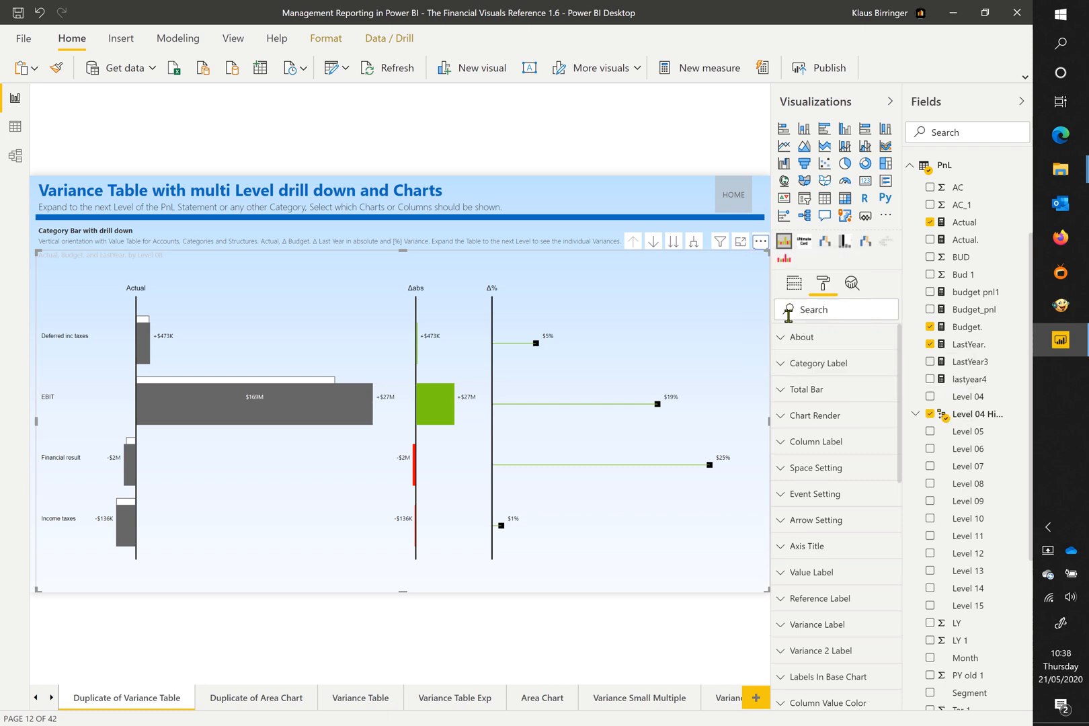
{"action": "left_click", "coordinate": [759, 241]}
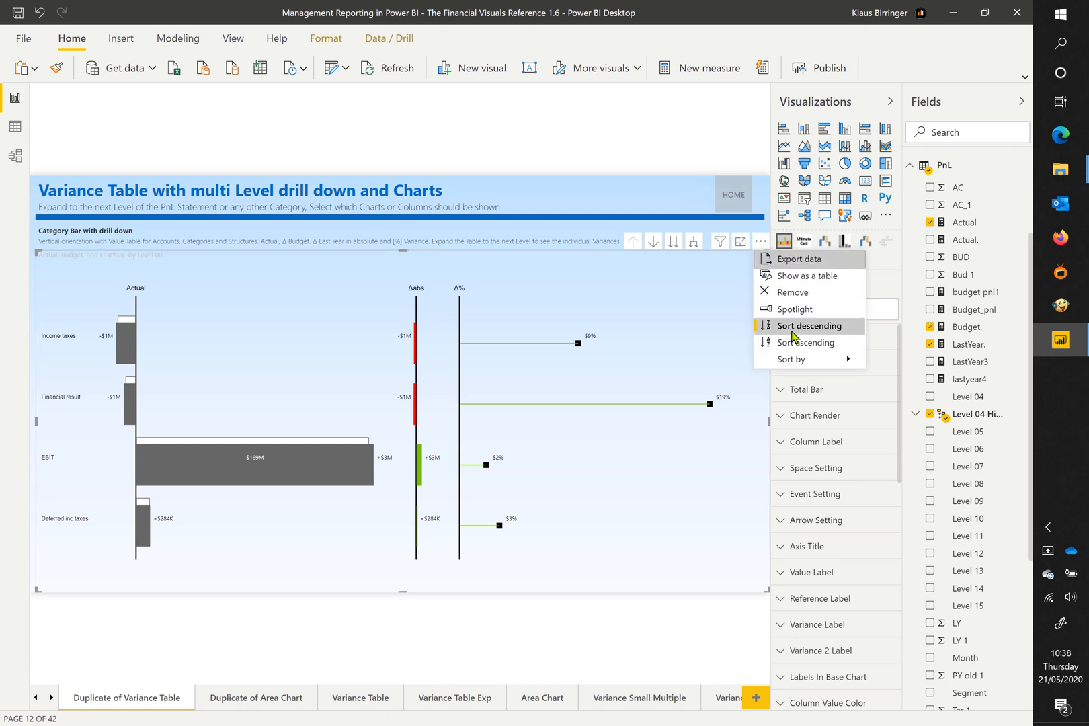
{"action": "left_click", "coordinate": [809, 326]}
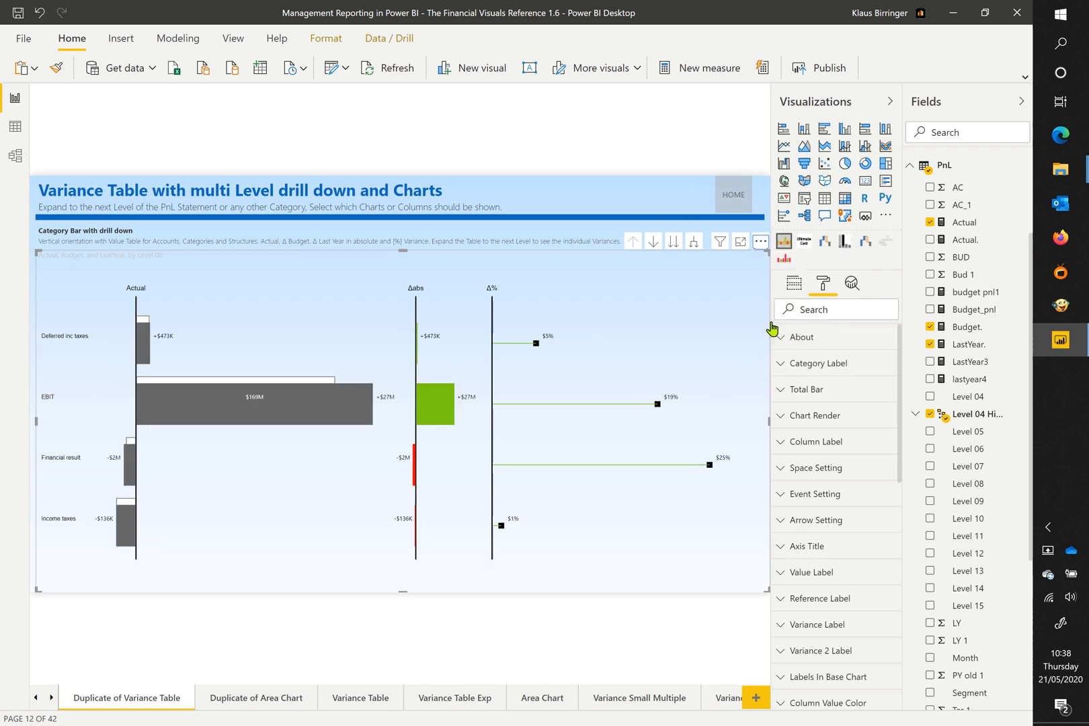
{"action": "mouse_move", "coordinate": [772, 328]}
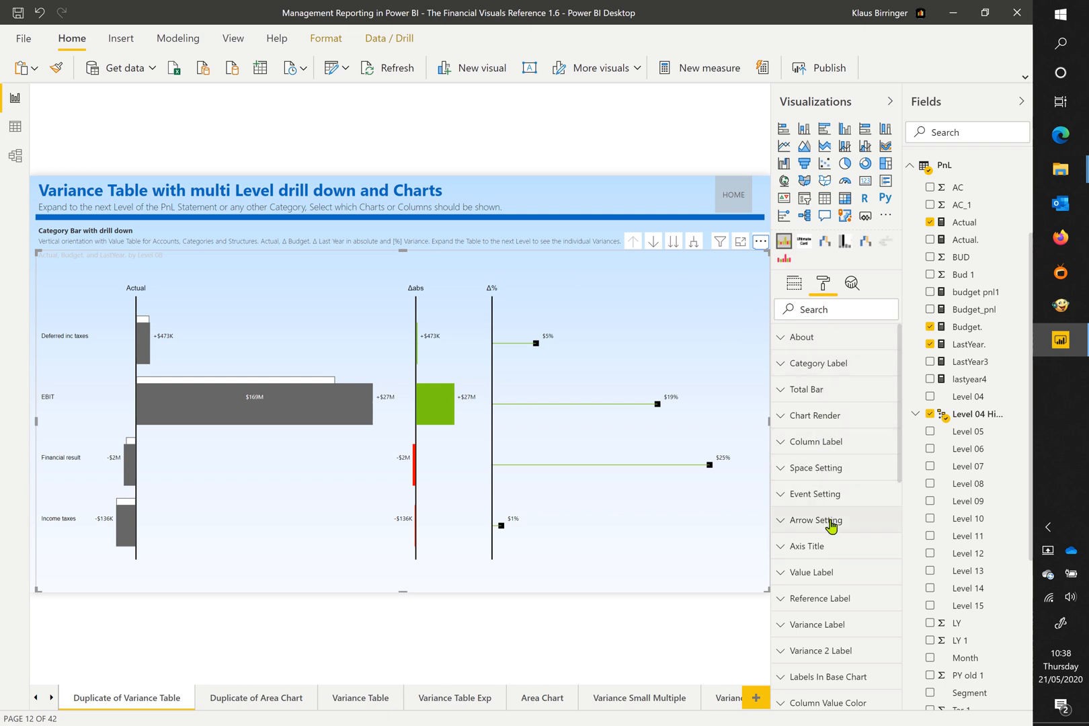
Change the Space Setting options so the four P&L rows form a compact block.
{"action": "left_click", "coordinate": [815, 398]}
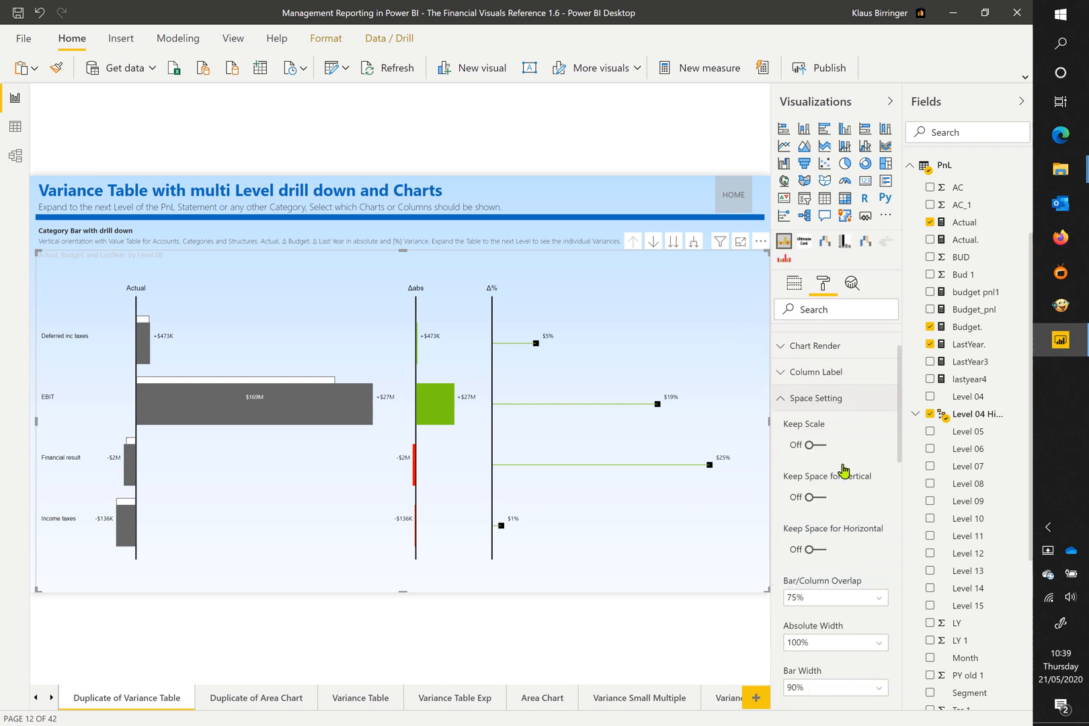
{"action": "left_click", "coordinate": [806, 497]}
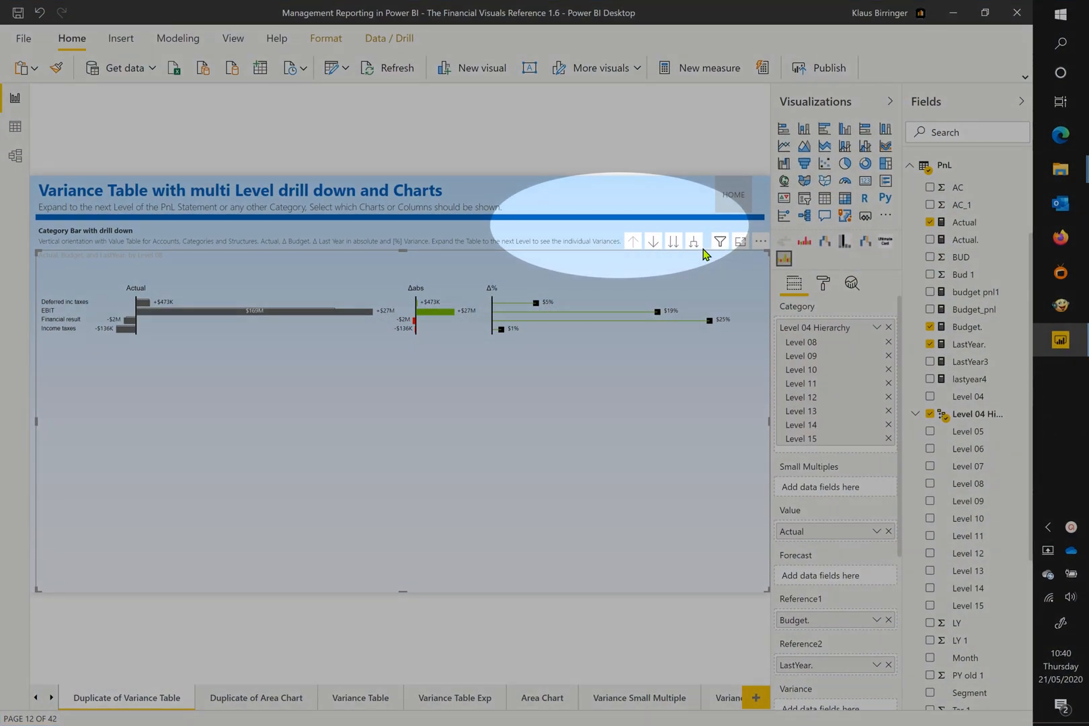
Use expand-all-down-one-level five times to reach the deepest hierarchy level.
{"action": "left_click", "coordinate": [694, 242]}
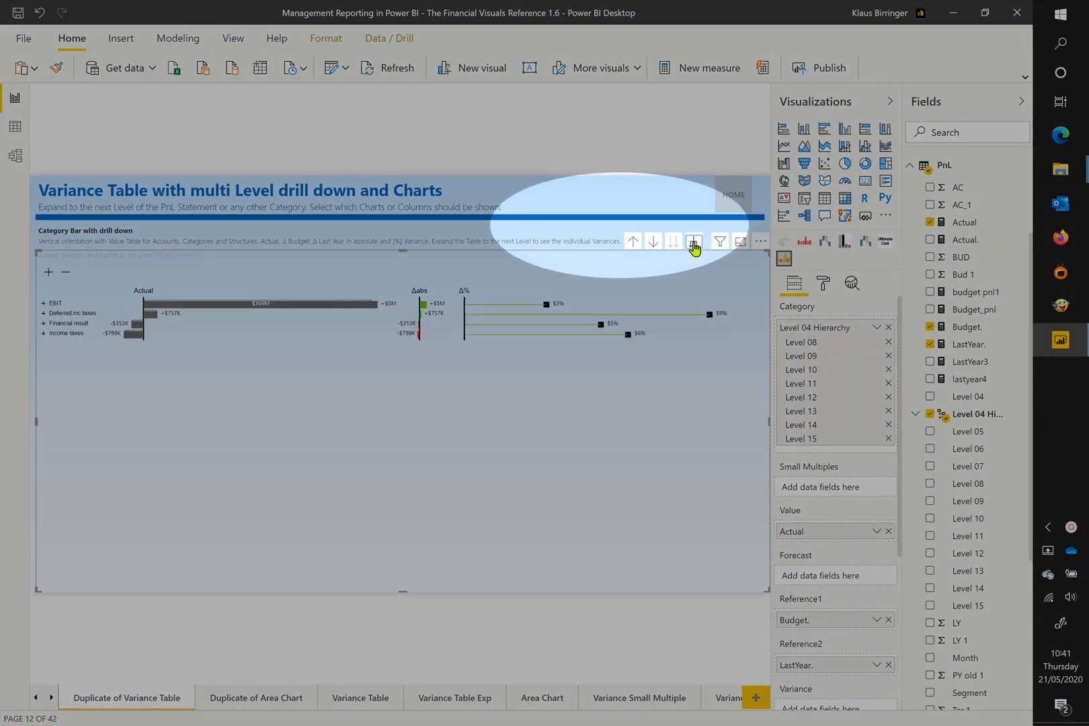
{"action": "left_click", "coordinate": [694, 242]}
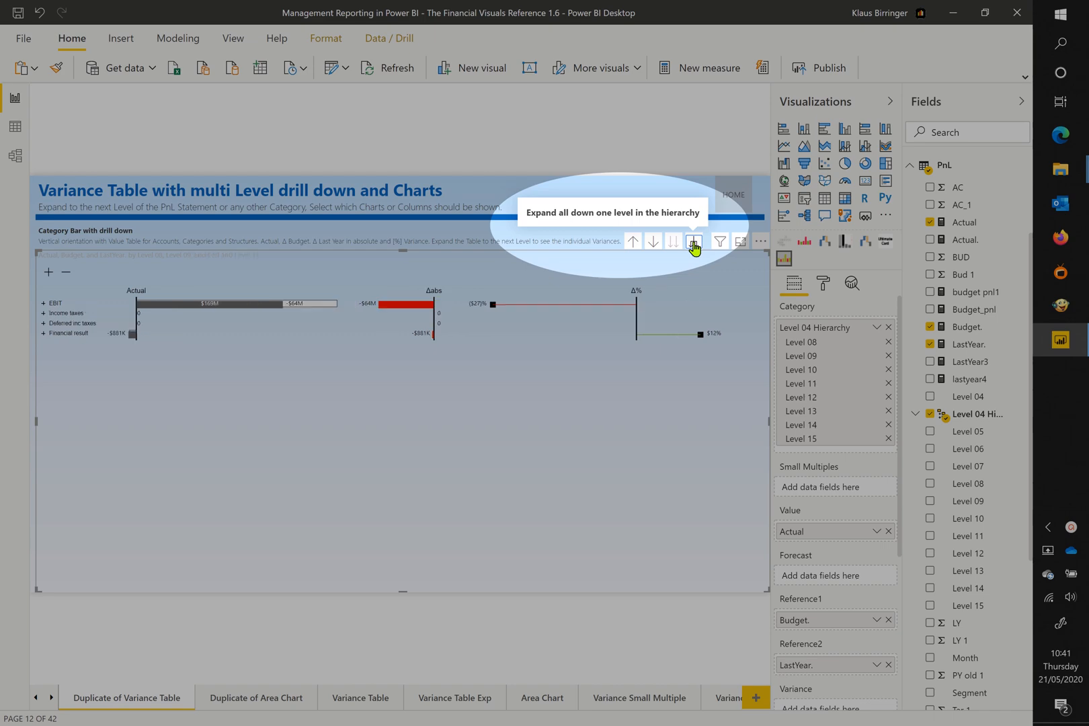
{"action": "left_click", "coordinate": [694, 241]}
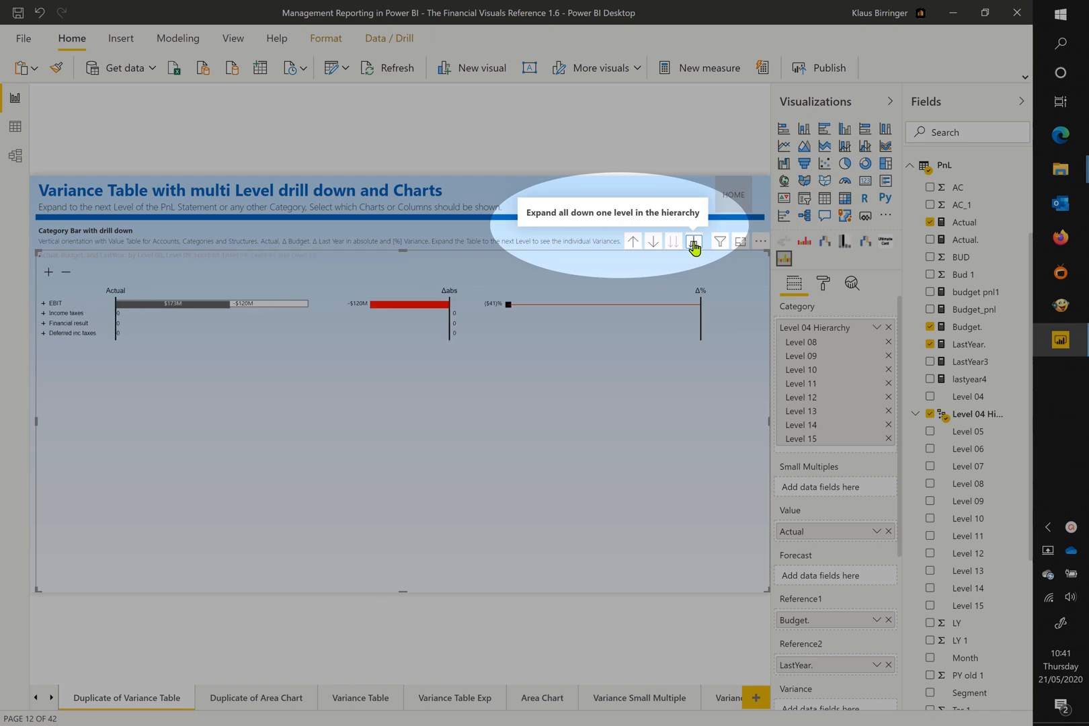
{"action": "left_click", "coordinate": [694, 242]}
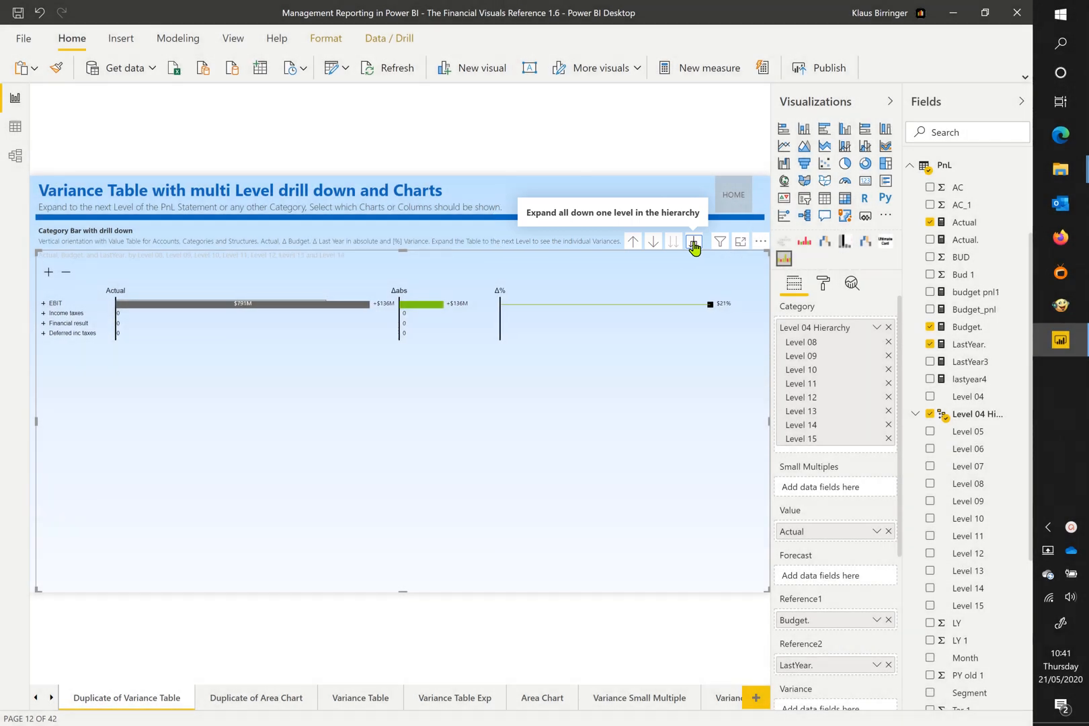
{"action": "left_click", "coordinate": [693, 241]}
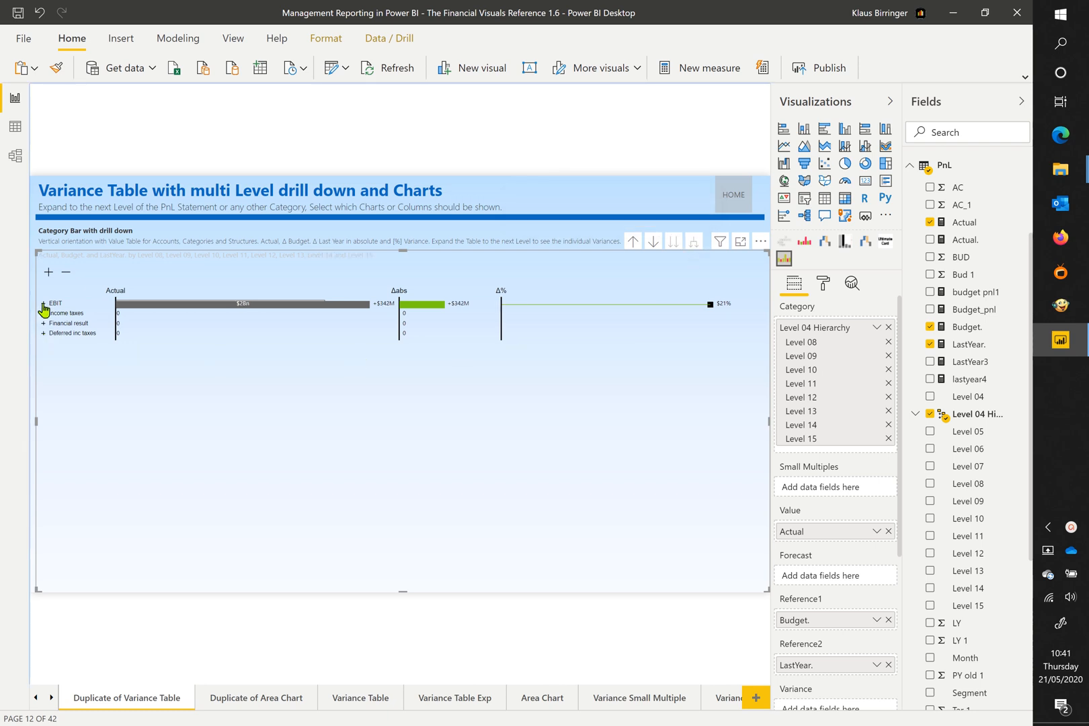
Expand EBIT, EBIT bef restructuring, EBITDA, NET SALES and Sales third rows.
{"action": "left_click", "coordinate": [44, 303]}
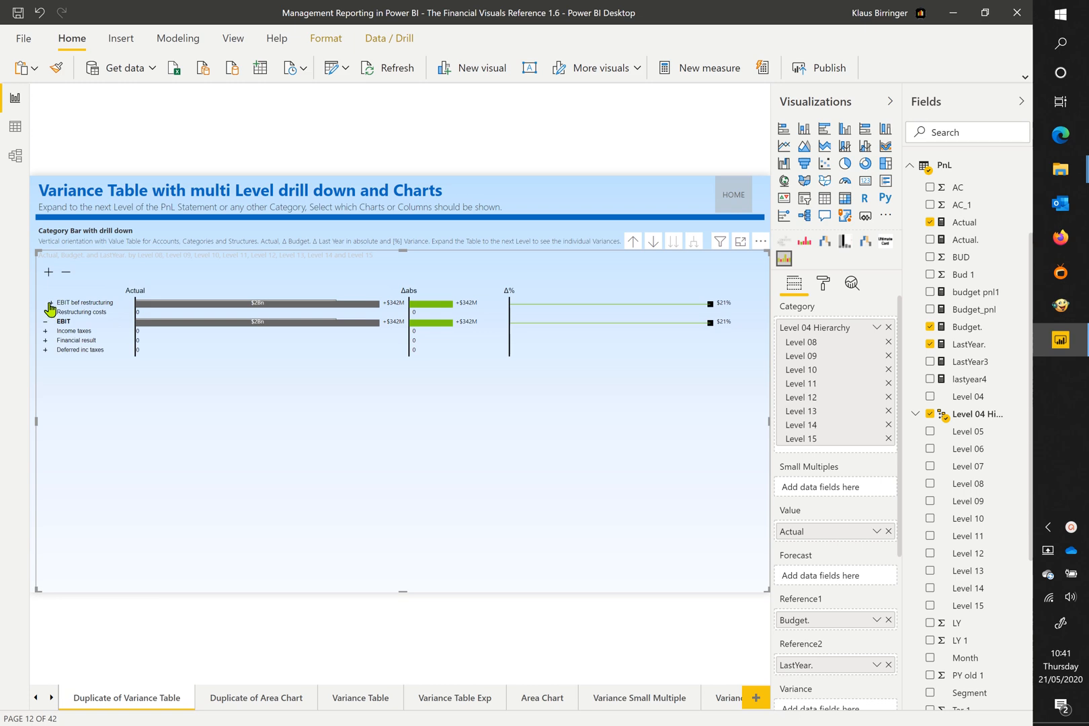
{"action": "left_click", "coordinate": [58, 320]}
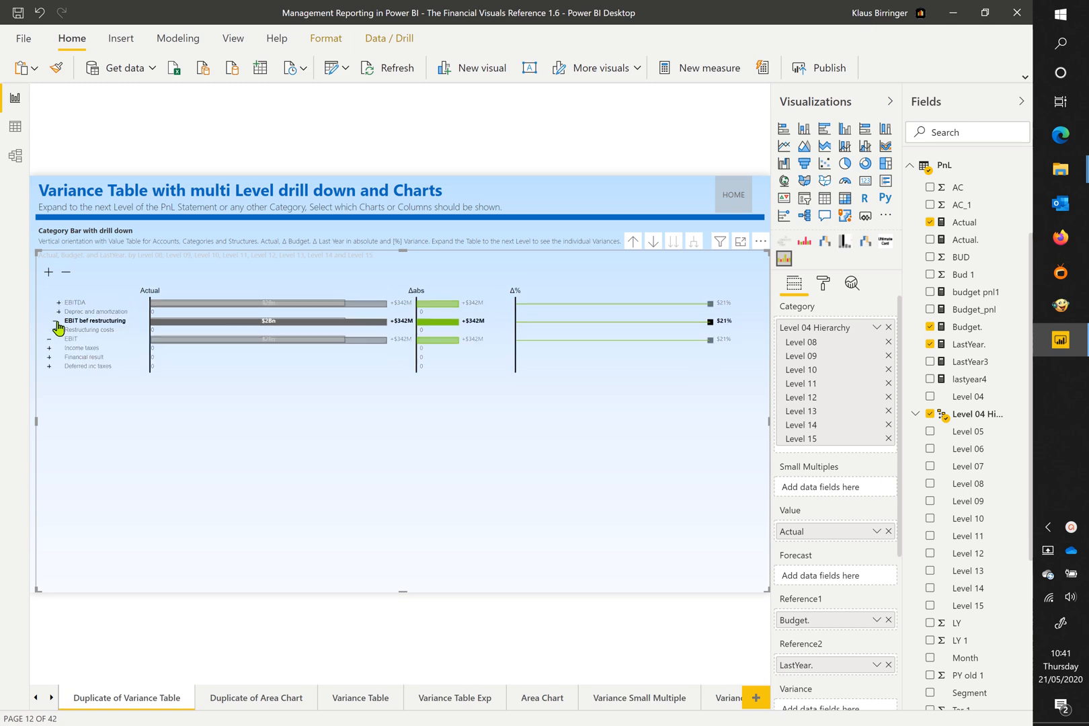
{"action": "left_click", "coordinate": [48, 272]}
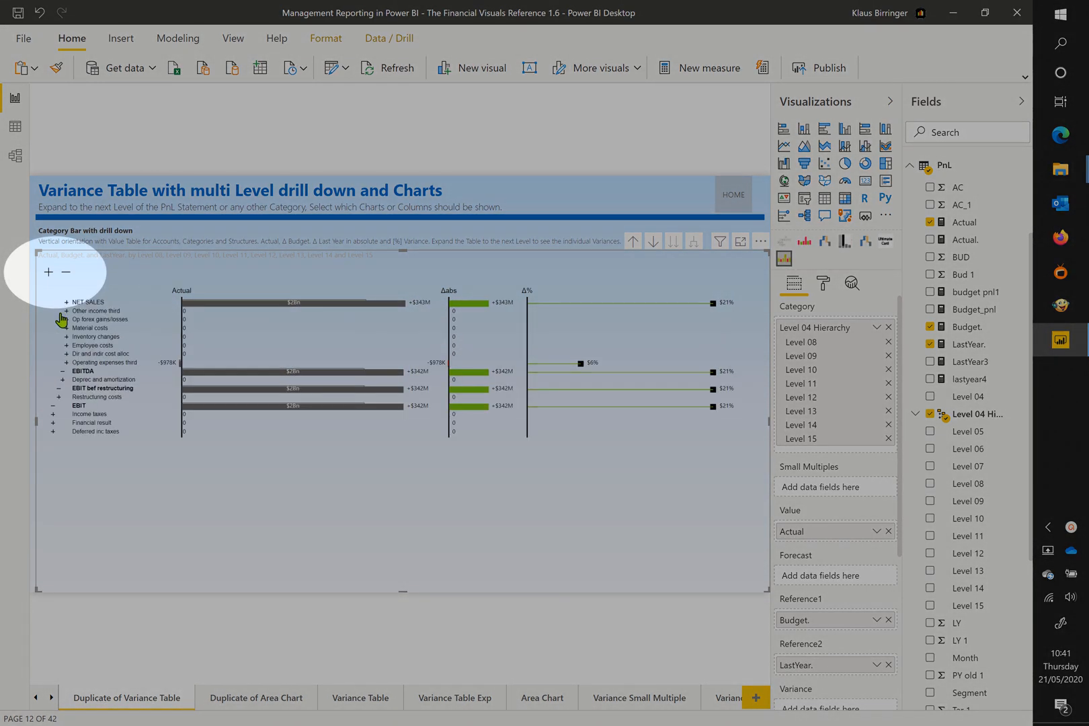
{"action": "left_click", "coordinate": [66, 302]}
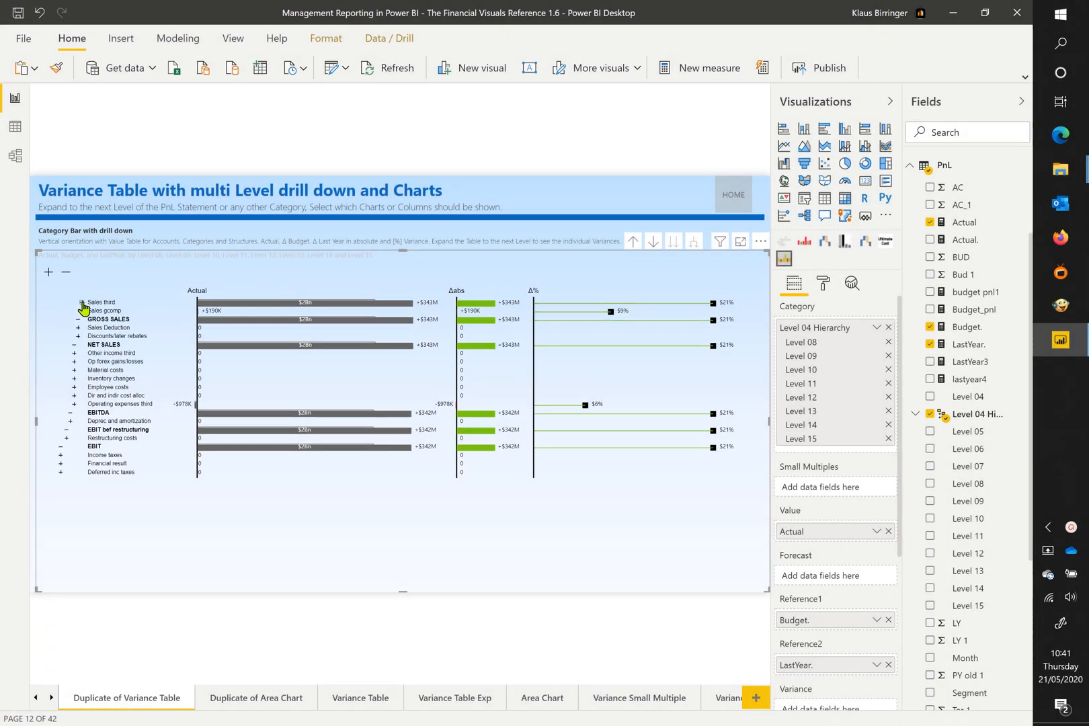
{"action": "left_click", "coordinate": [82, 303]}
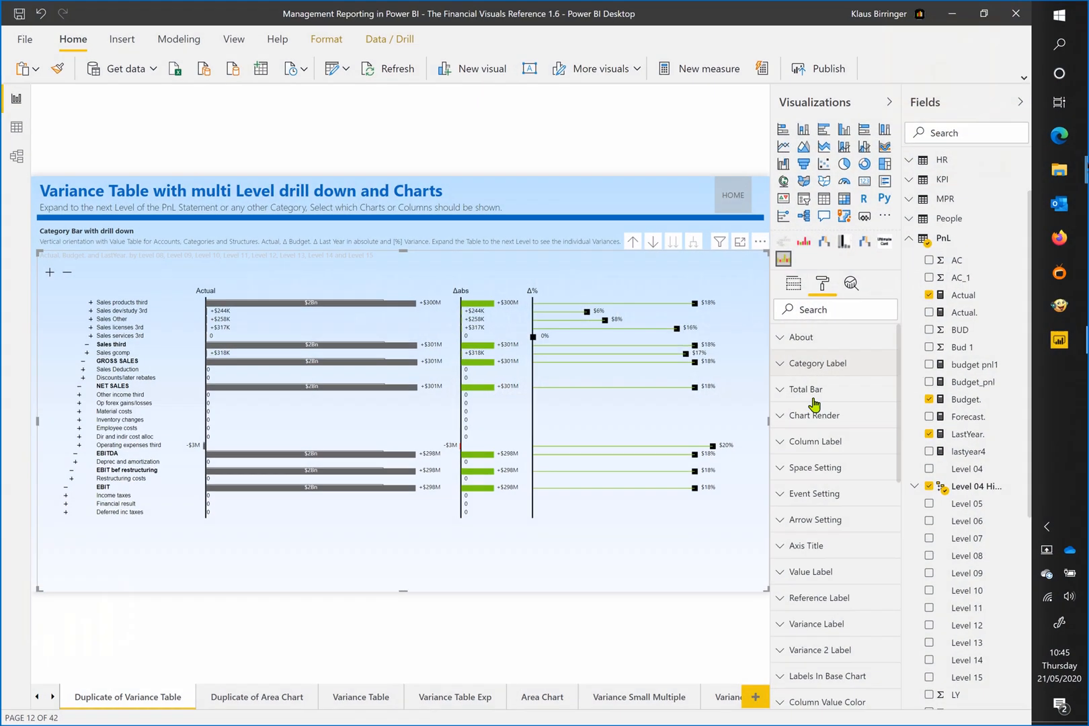
{"action": "scroll", "scroll_direction": "down", "scroll_amount": 3}
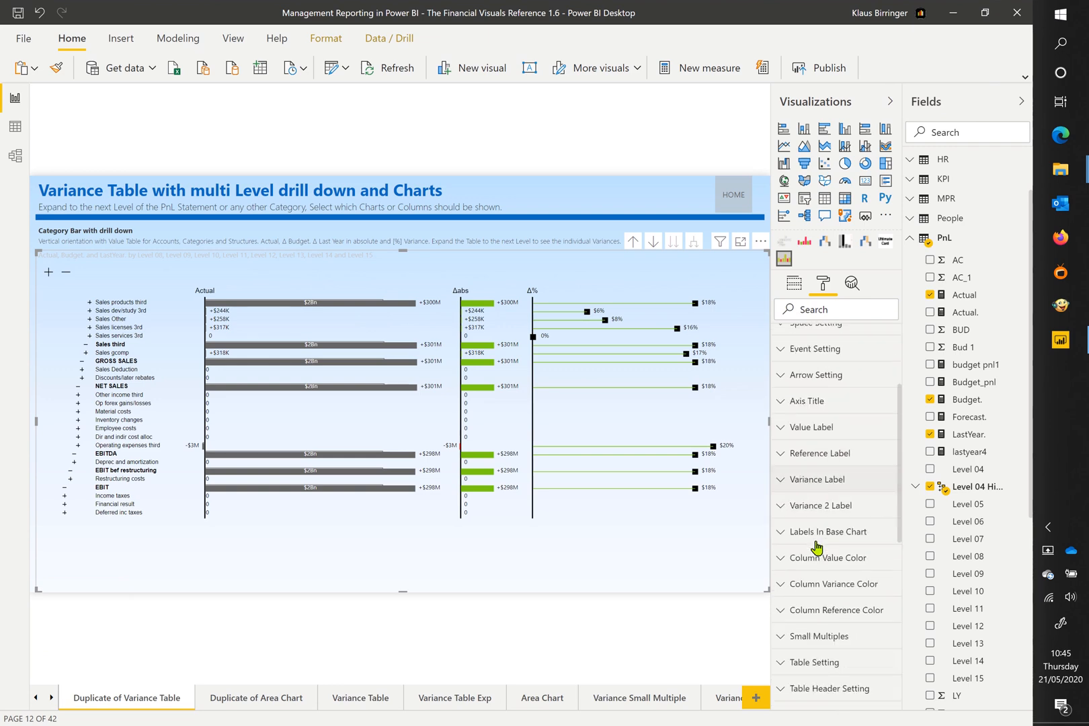
Switch Table Setting 'show' on to display LastYear, Actual, Budget and variance columns.
{"action": "left_click", "coordinate": [817, 551]}
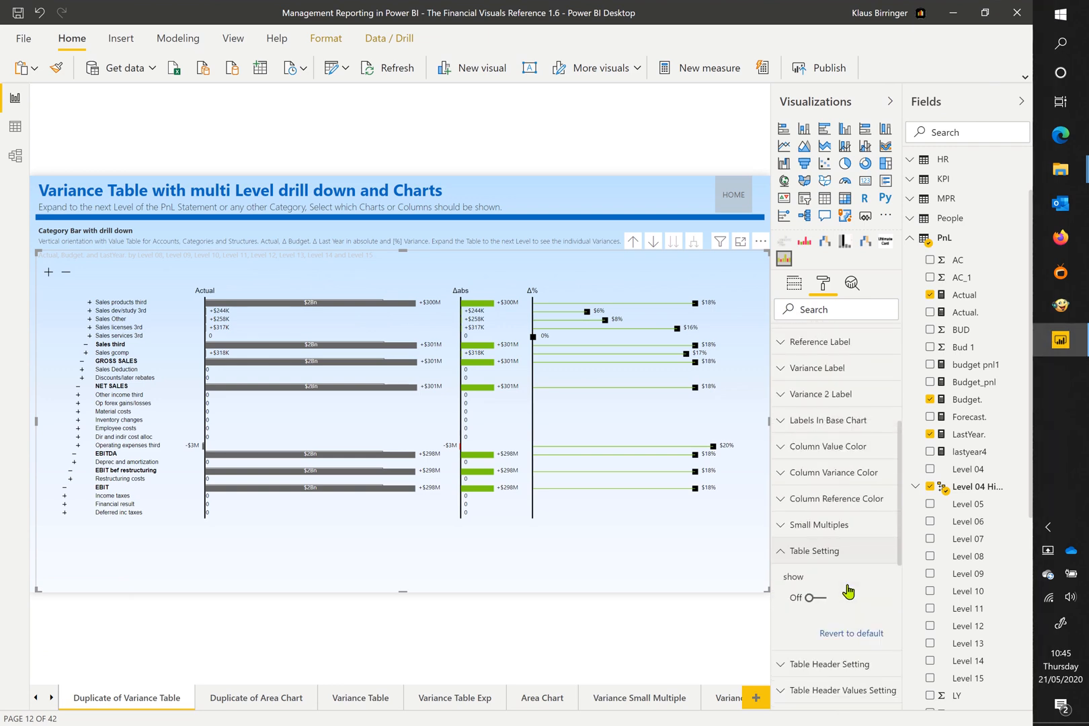
{"action": "left_click", "coordinate": [807, 598]}
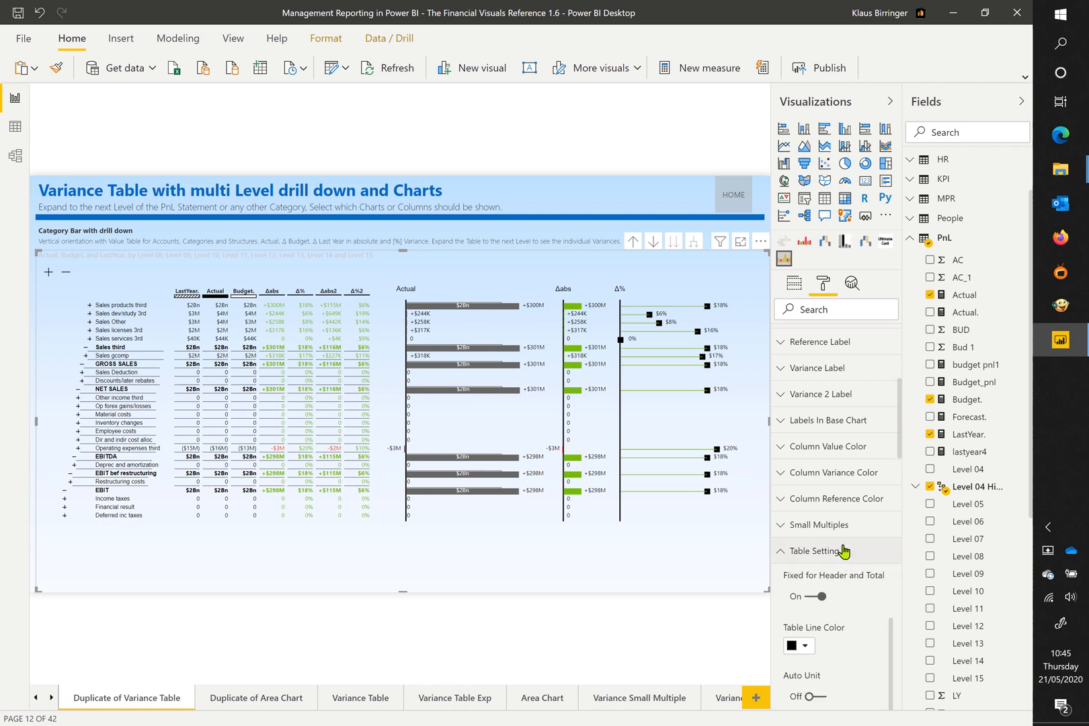
{"action": "left_click", "coordinate": [821, 551]}
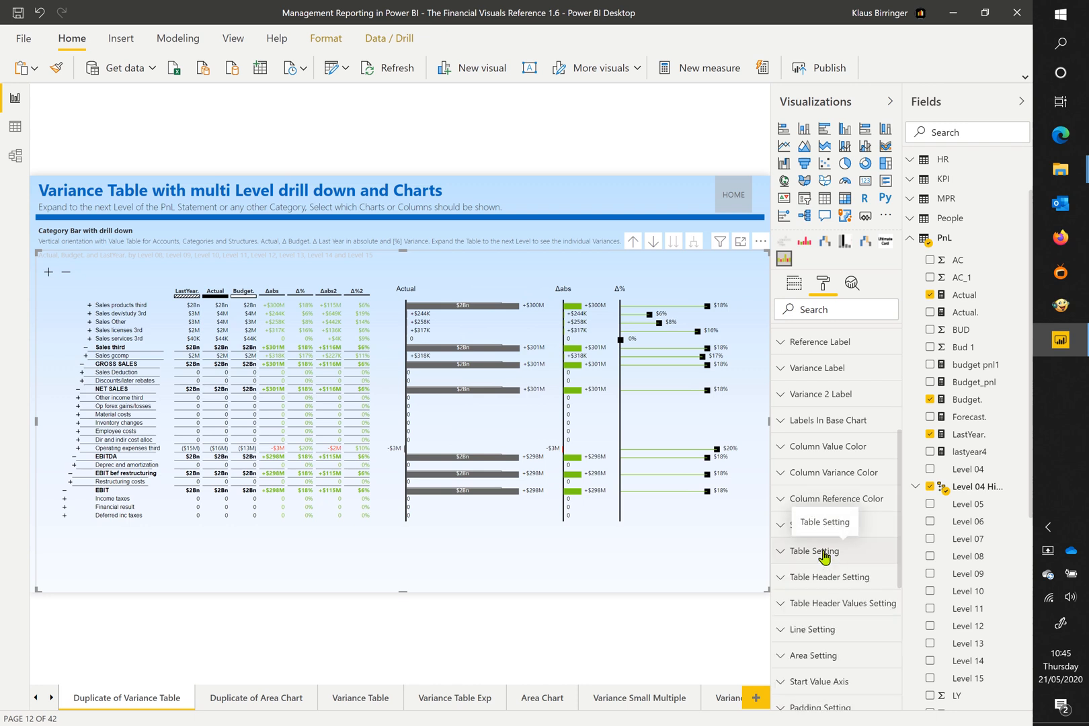
{"action": "left_click", "coordinate": [832, 577]}
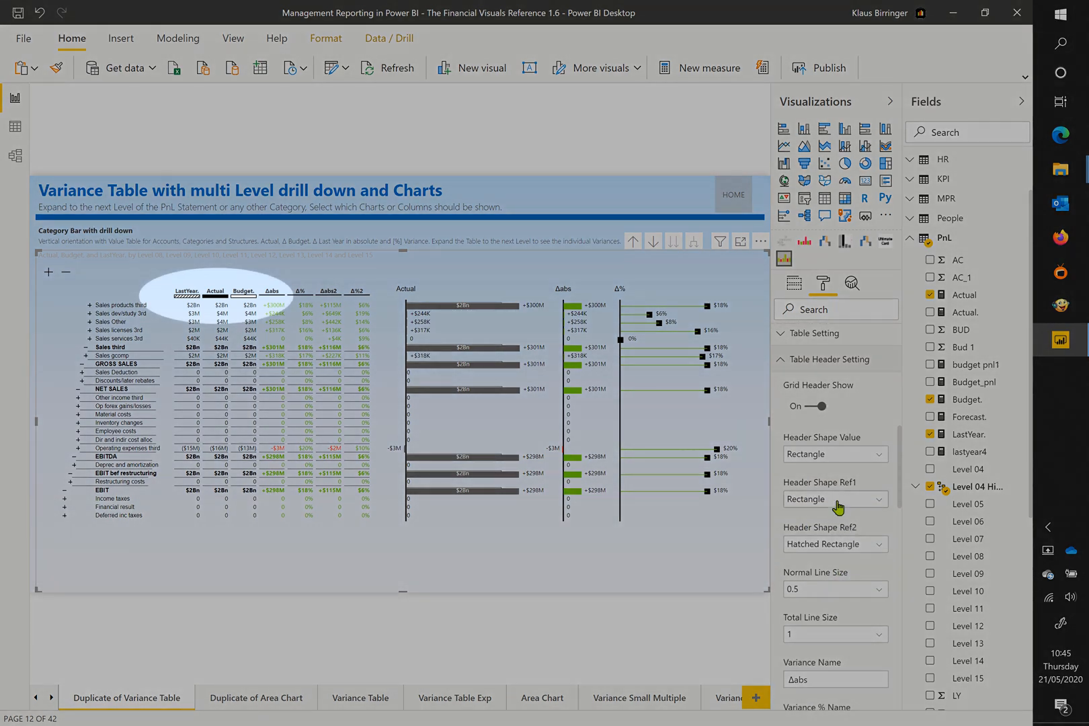
Set Header Shape Ref1 to Hatched Rectangle for the Budget column.
{"action": "left_click", "coordinate": [835, 499]}
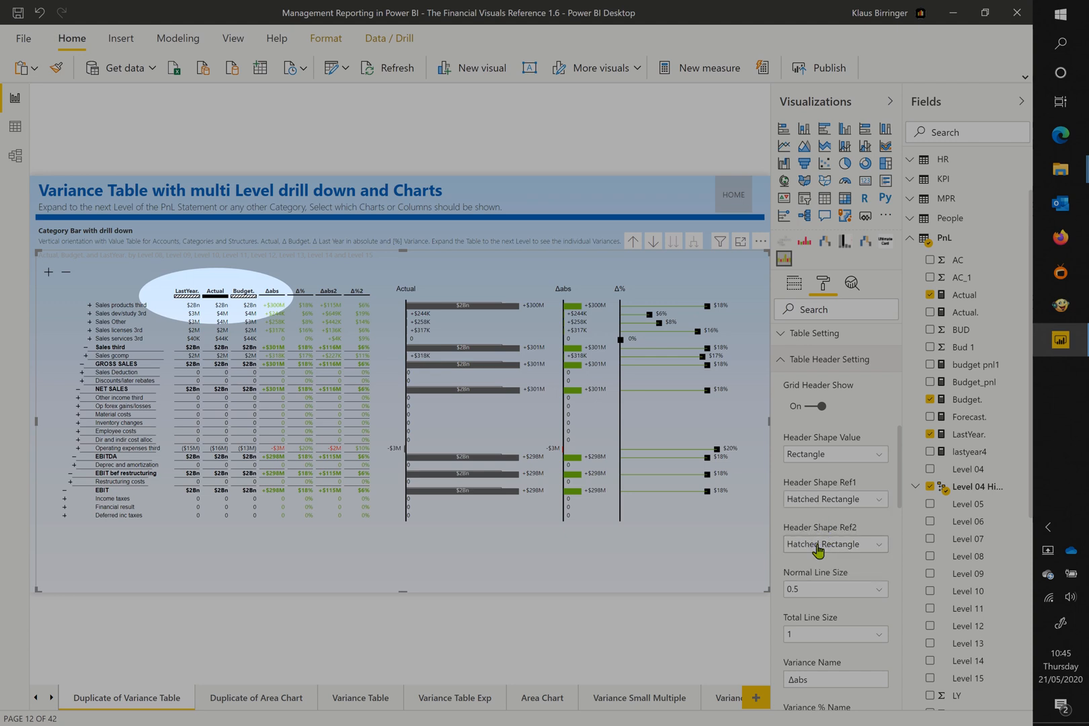
{"action": "left_click", "coordinate": [834, 544]}
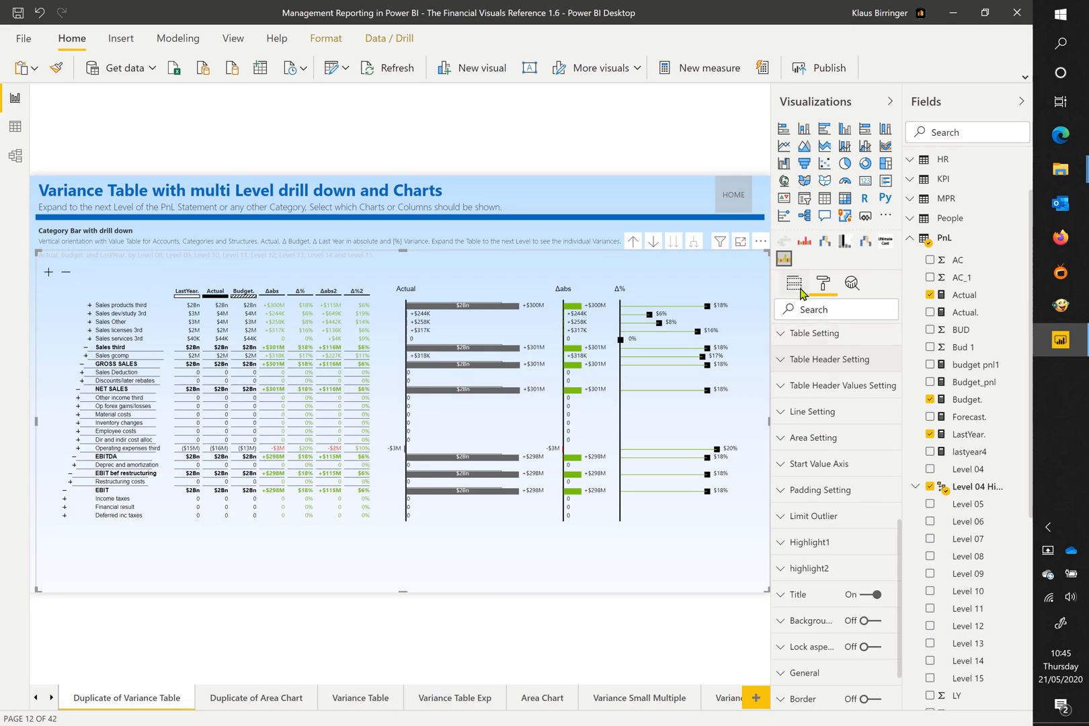
Drop Forecast into Table Value, then expand Table Header Values Setting.
{"action": "left_click", "coordinate": [792, 283]}
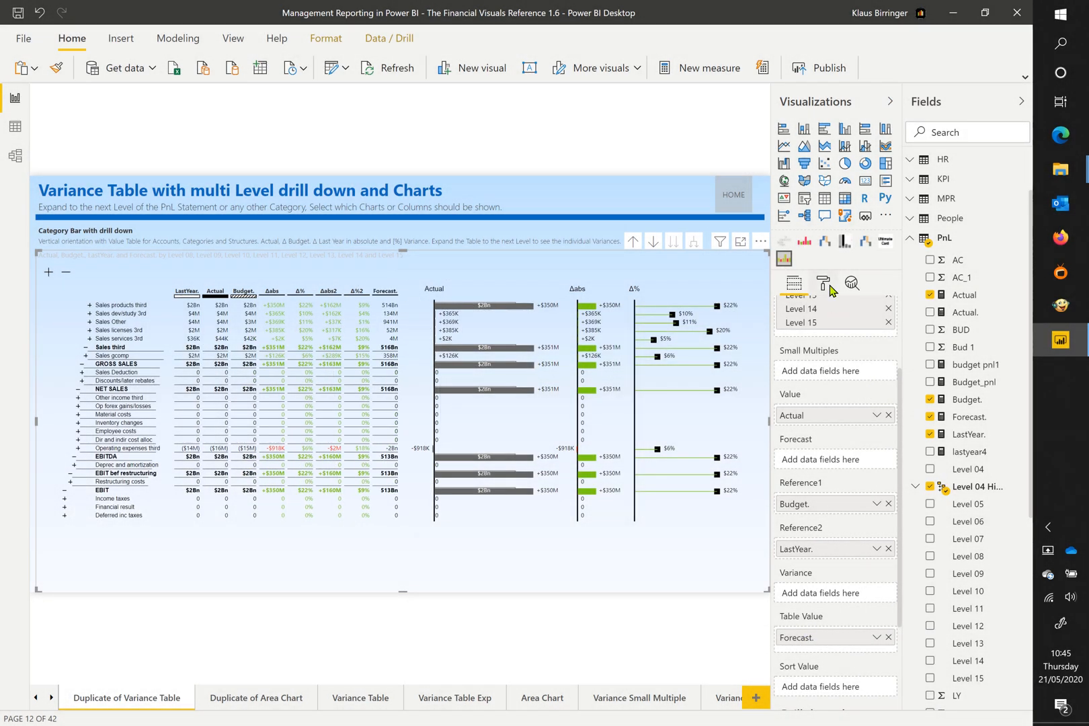
{"action": "left_click", "coordinate": [822, 283]}
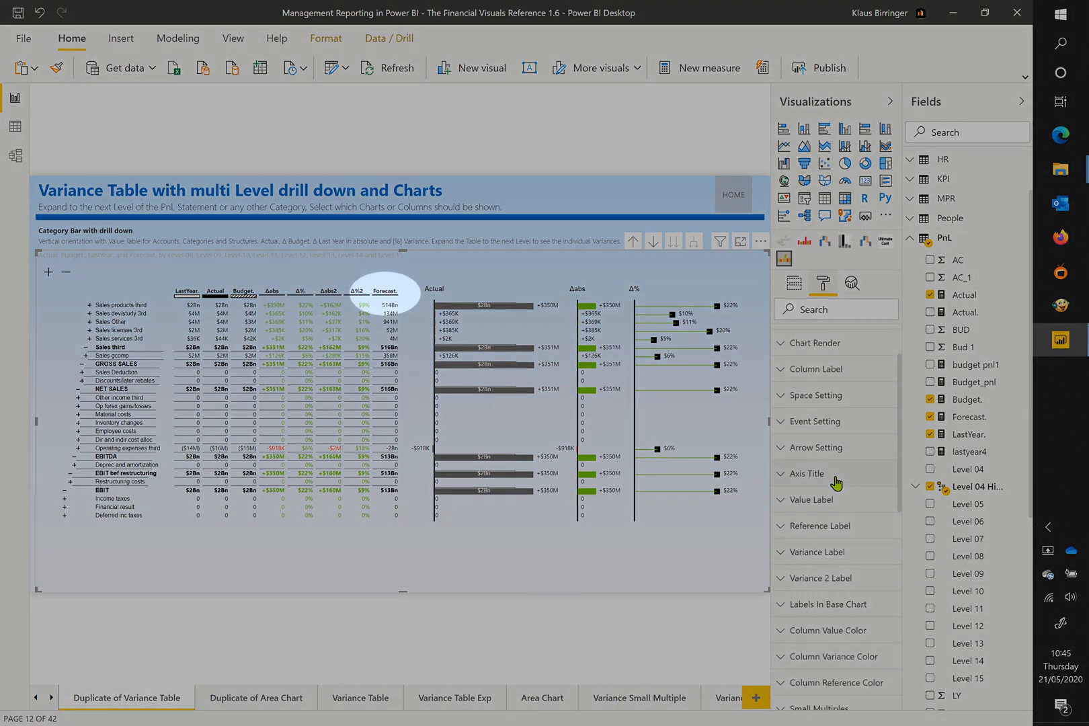
{"action": "scroll", "scroll_direction": "down", "scroll_amount": 3}
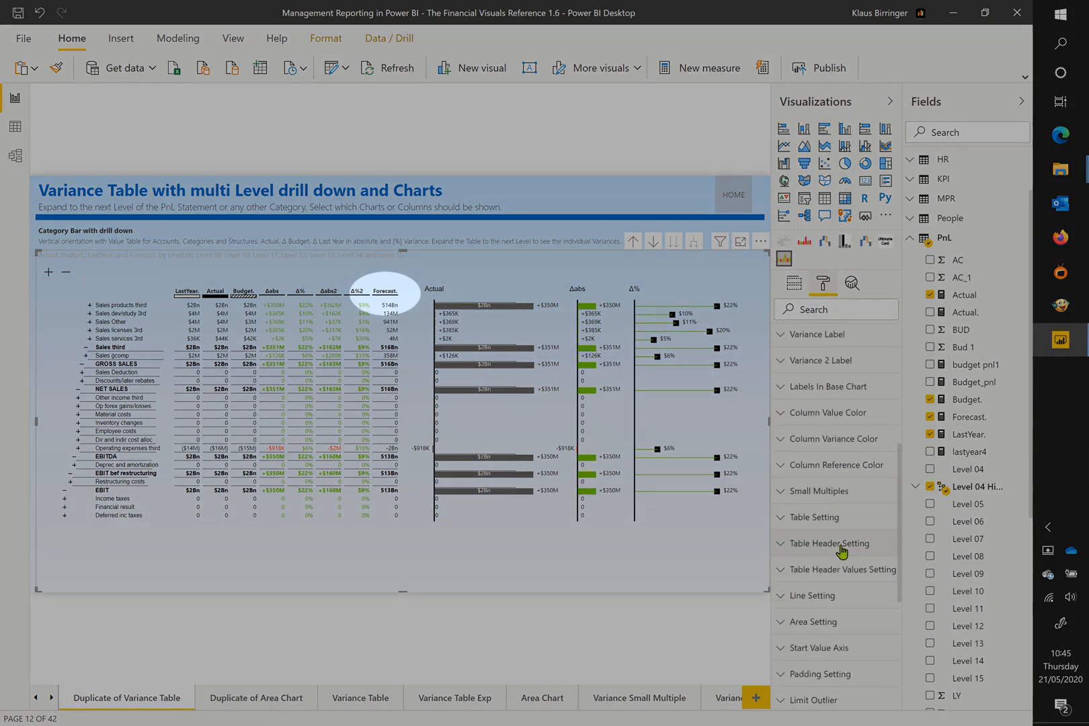
{"action": "left_click", "coordinate": [840, 569]}
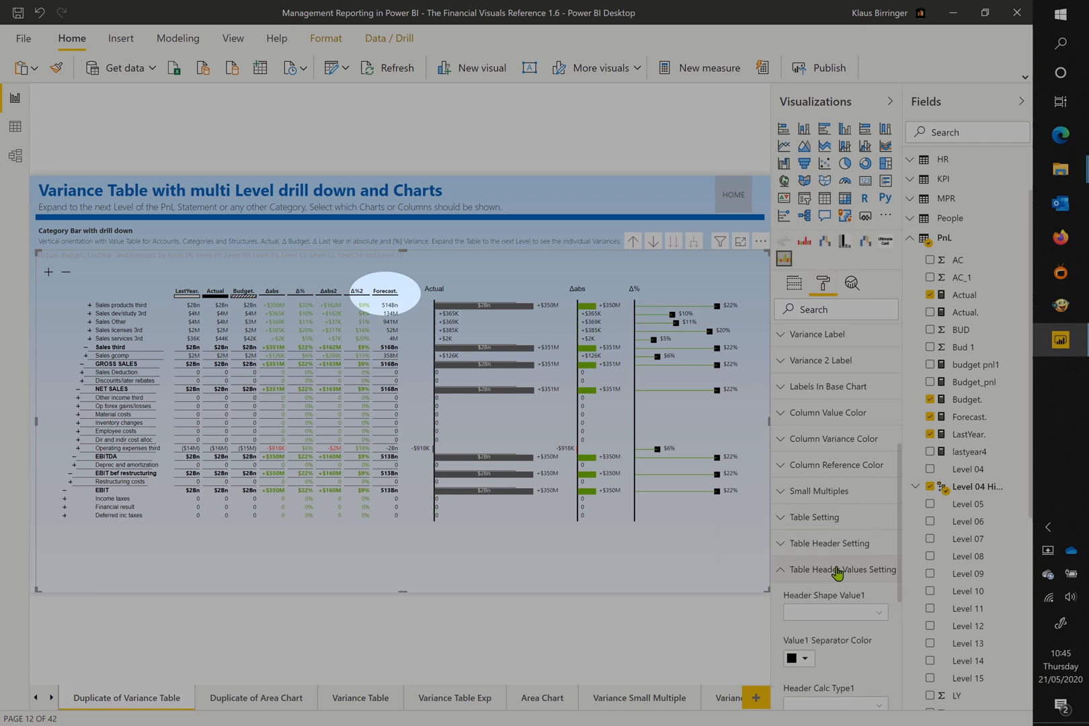
{"action": "scroll", "scroll_direction": "down", "scroll_amount": 3}
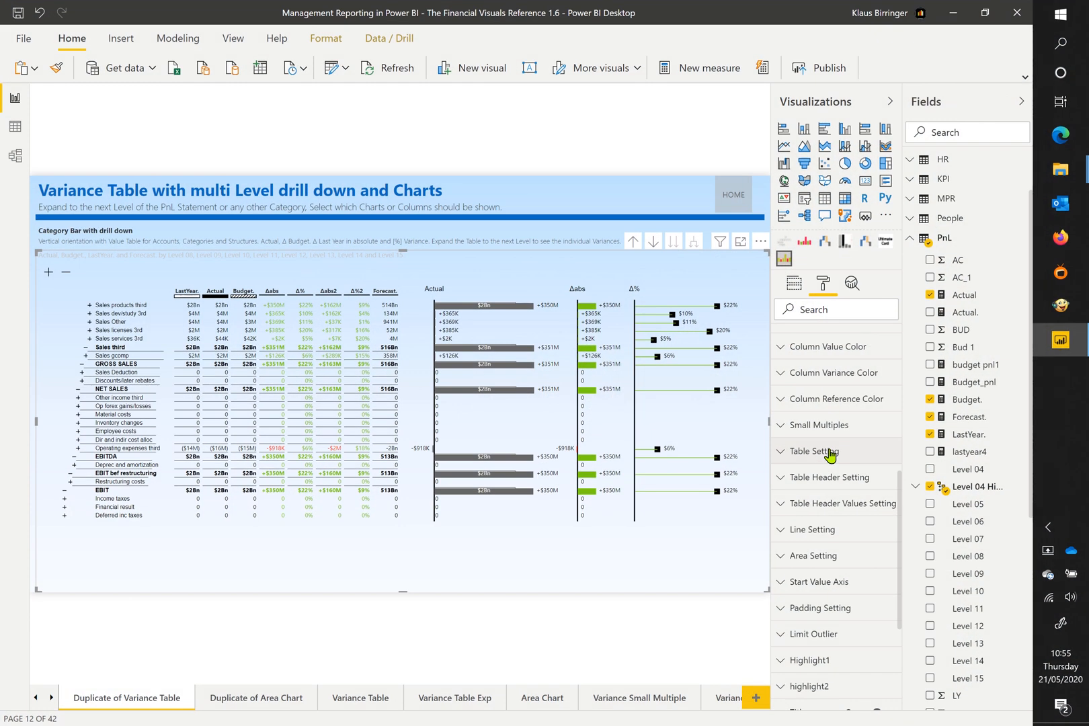
{"action": "left_click", "coordinate": [815, 451]}
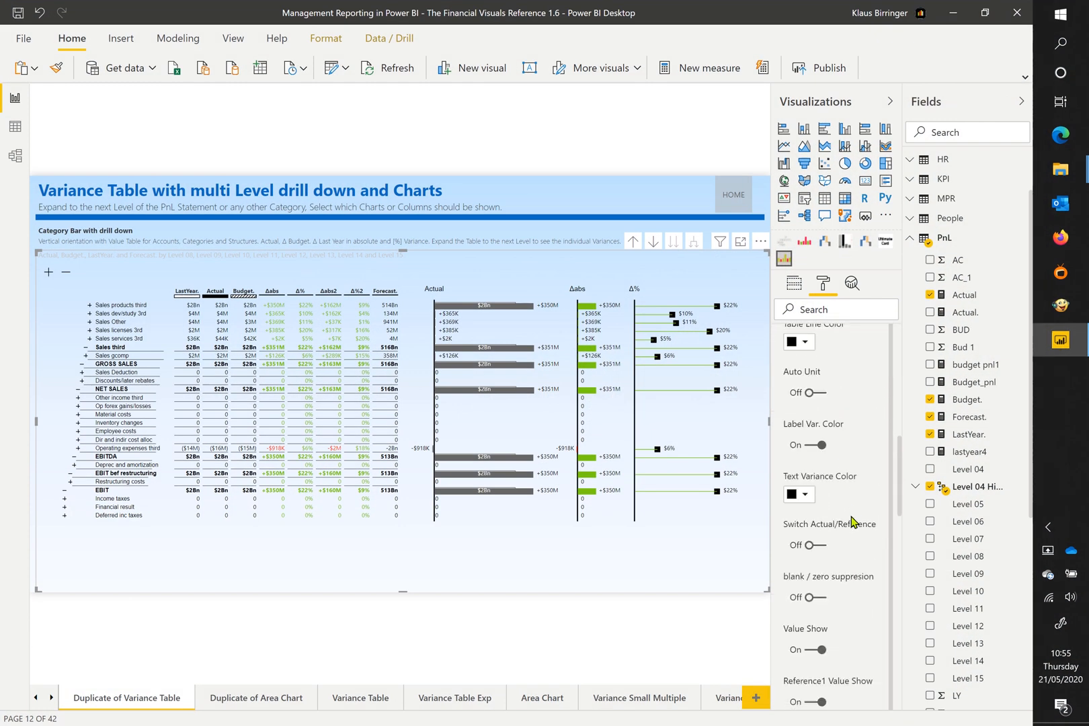
{"action": "scroll", "scroll_direction": "down", "scroll_amount": 3}
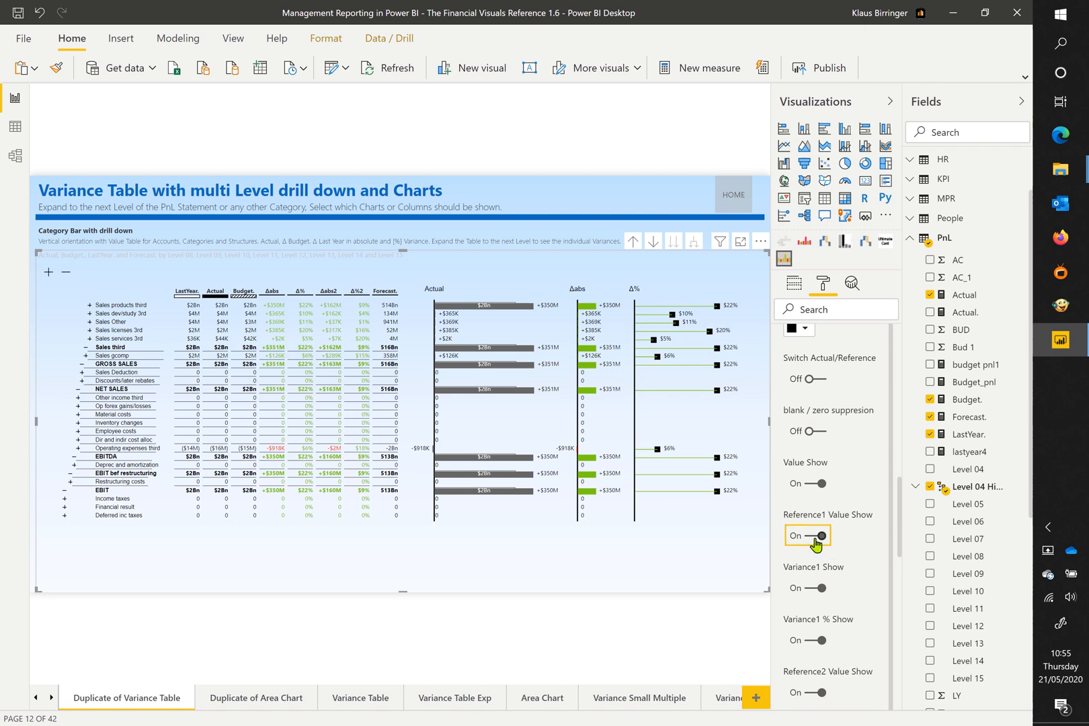
{"action": "left_click", "coordinate": [807, 536]}
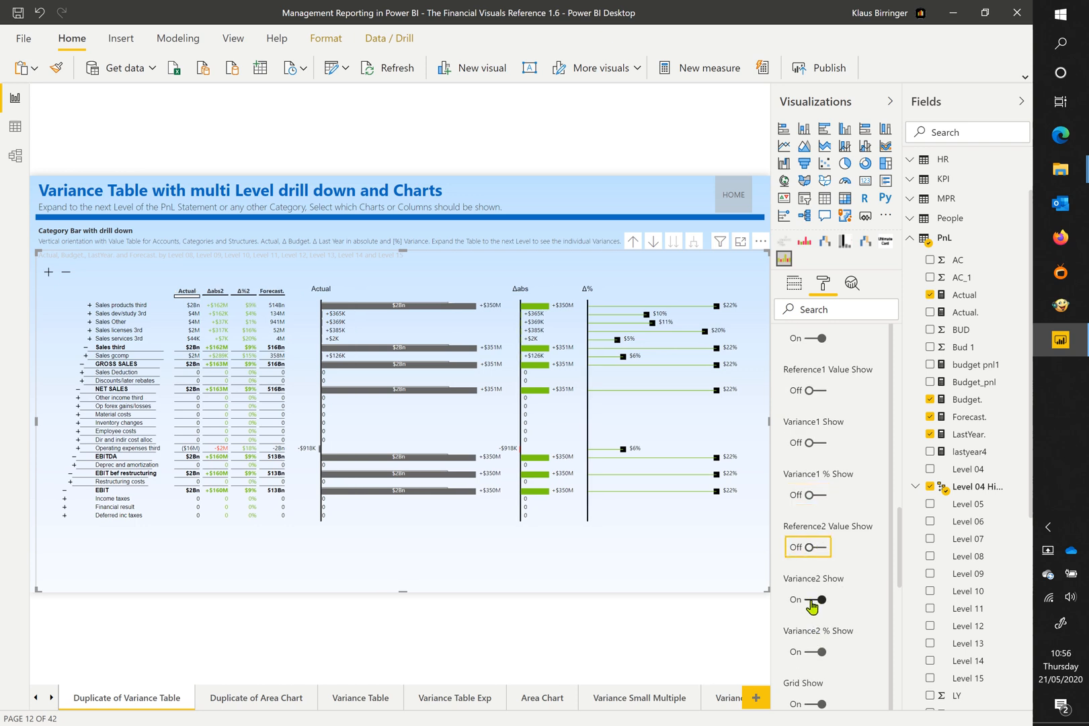
{"action": "left_click", "coordinate": [808, 599]}
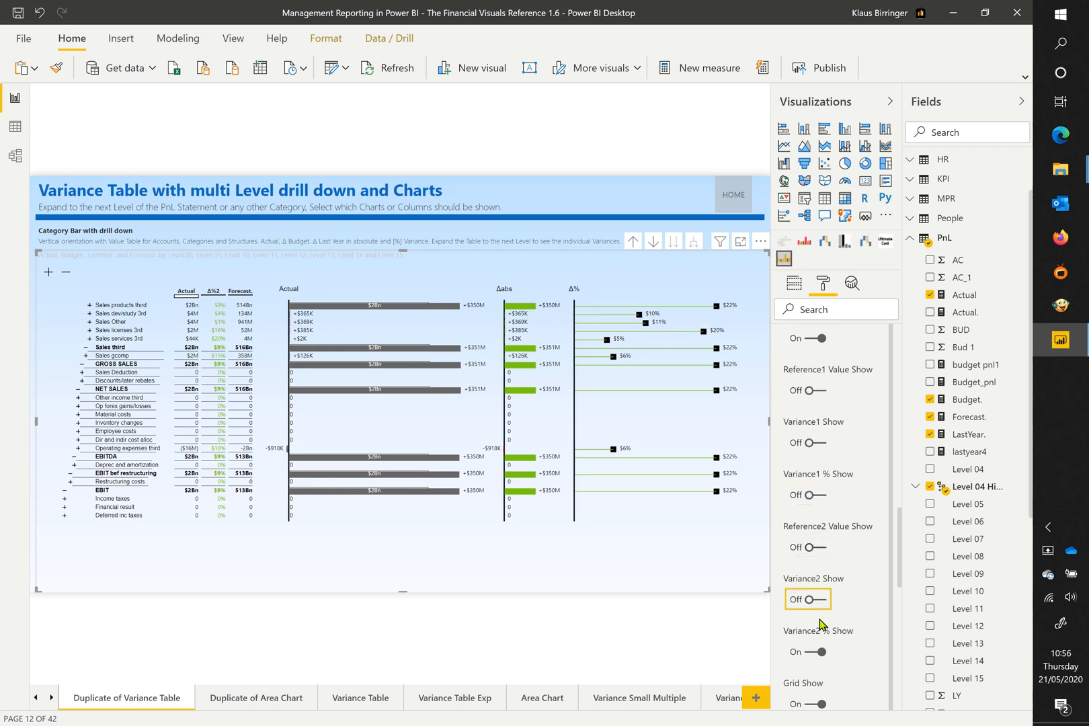
{"action": "left_click", "coordinate": [805, 598]}
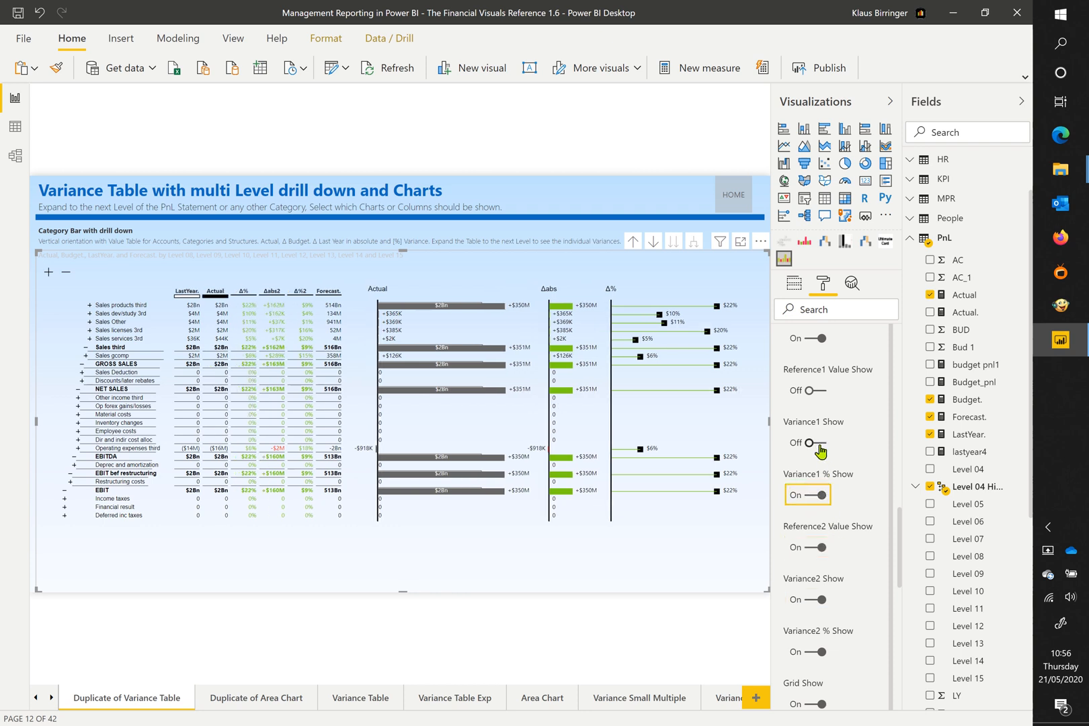
{"action": "left_click", "coordinate": [807, 443]}
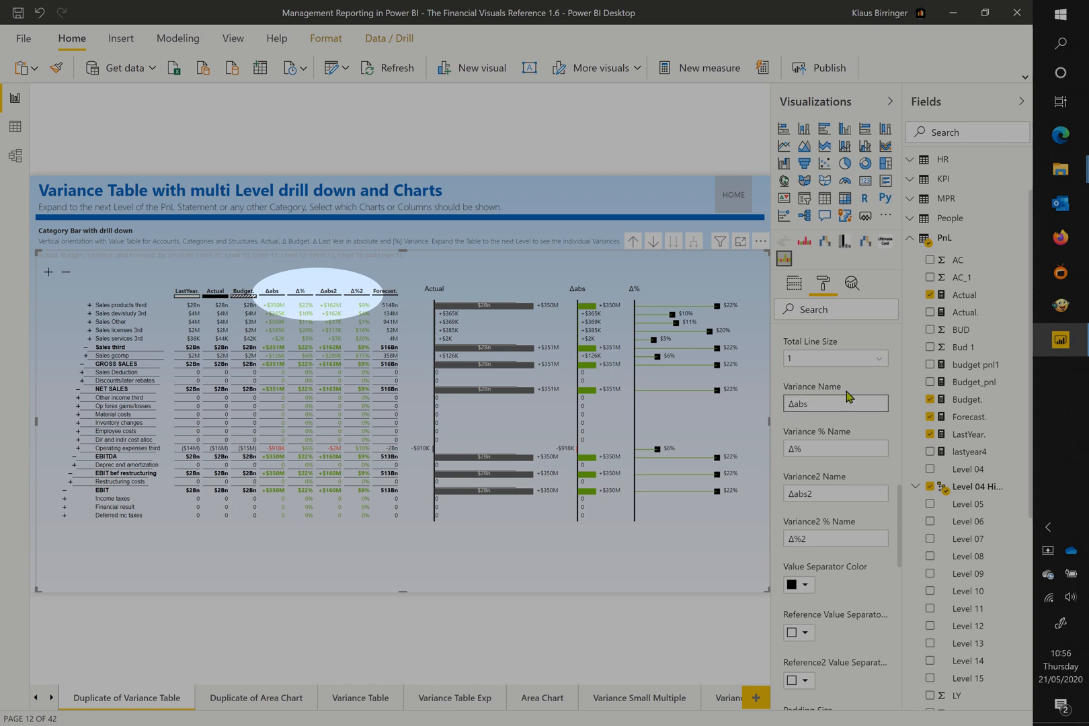
Set Variance Name to ΔACT and Variance2 Name to ΔBUD in Table Header Setting.
{"action": "type", "text": "ACT"}
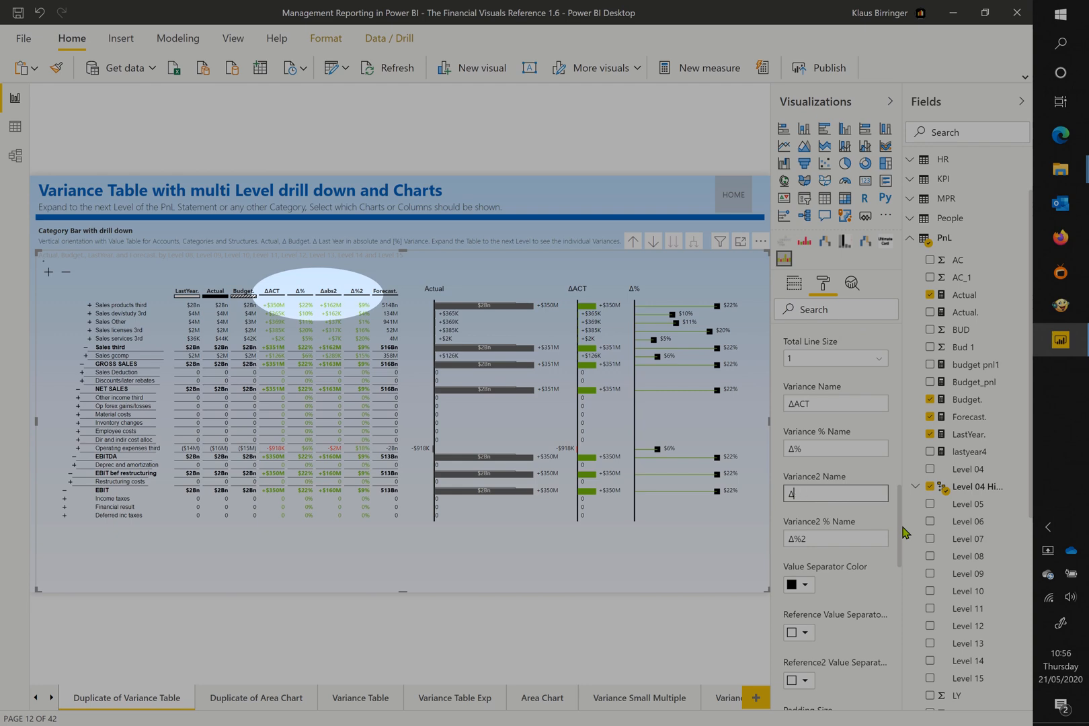
{"action": "type", "text": "BUD"}
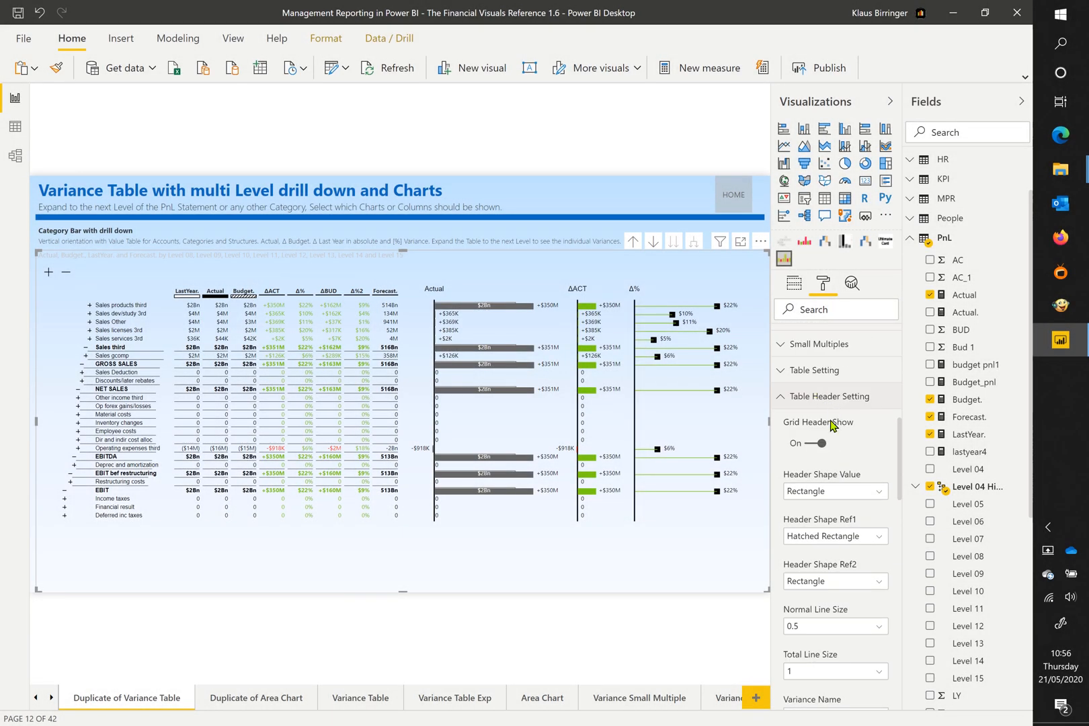
{"action": "left_click", "coordinate": [831, 422]}
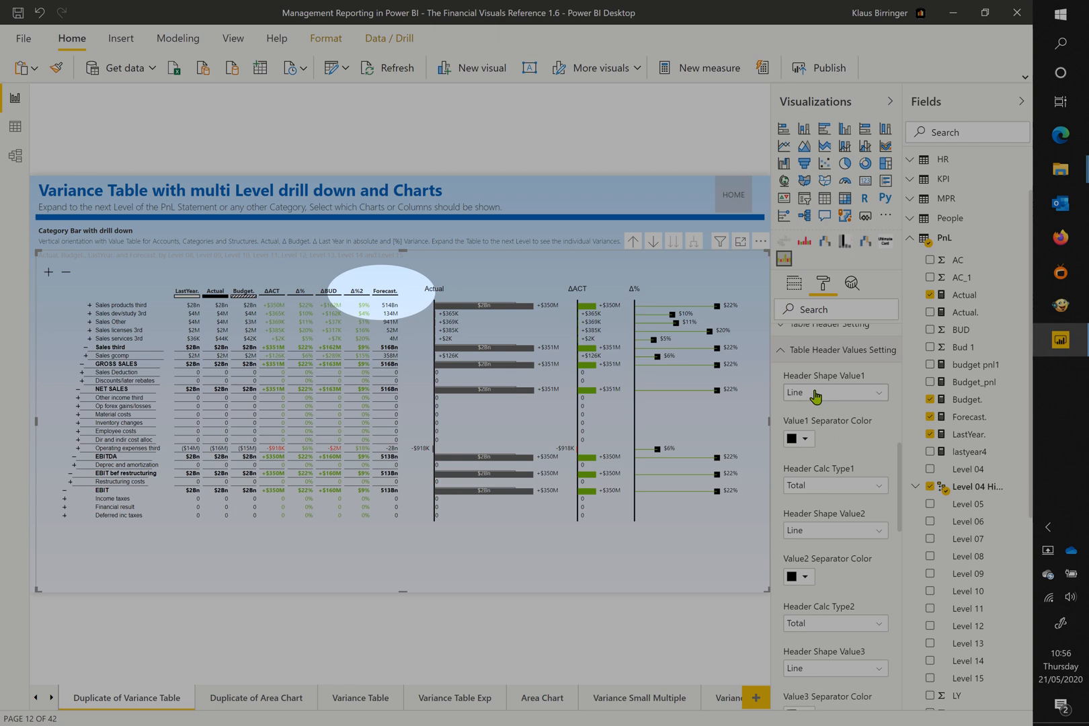
Set the Forecast header shape to Hatched Rectangle and check its separator colour.
{"action": "left_click", "coordinate": [834, 392]}
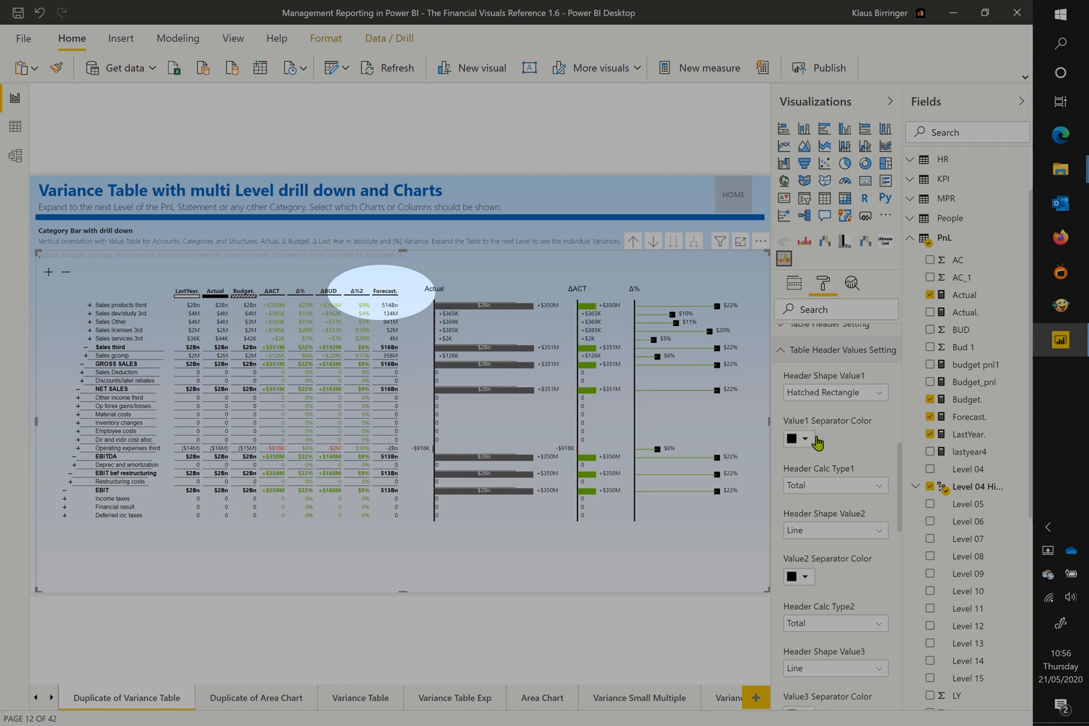
{"action": "left_click", "coordinate": [794, 438]}
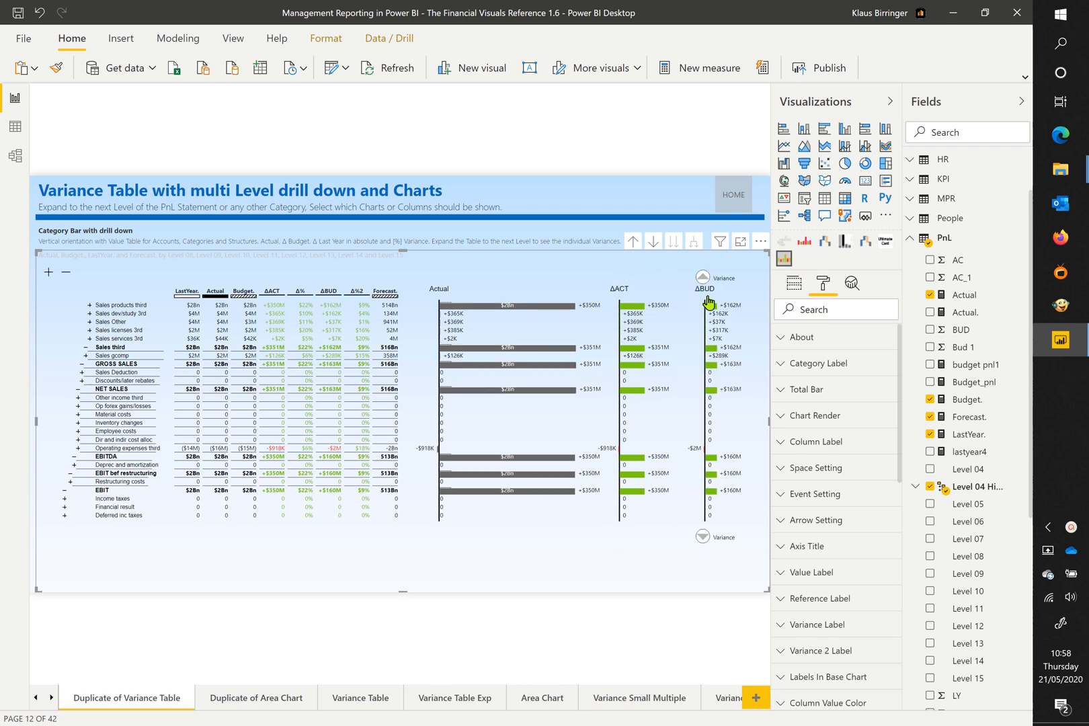
Turn off Top Sign Show above the ΔBUD chart and hide the navigation toggle.
{"action": "left_click", "coordinate": [817, 494]}
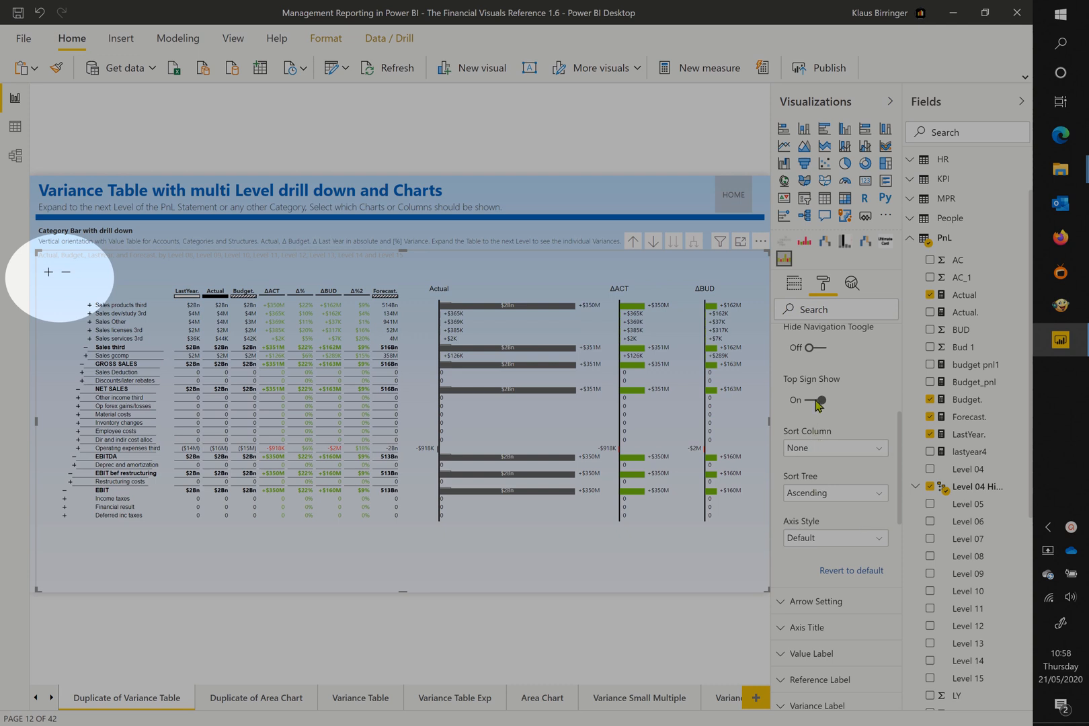
{"action": "left_click", "coordinate": [810, 400]}
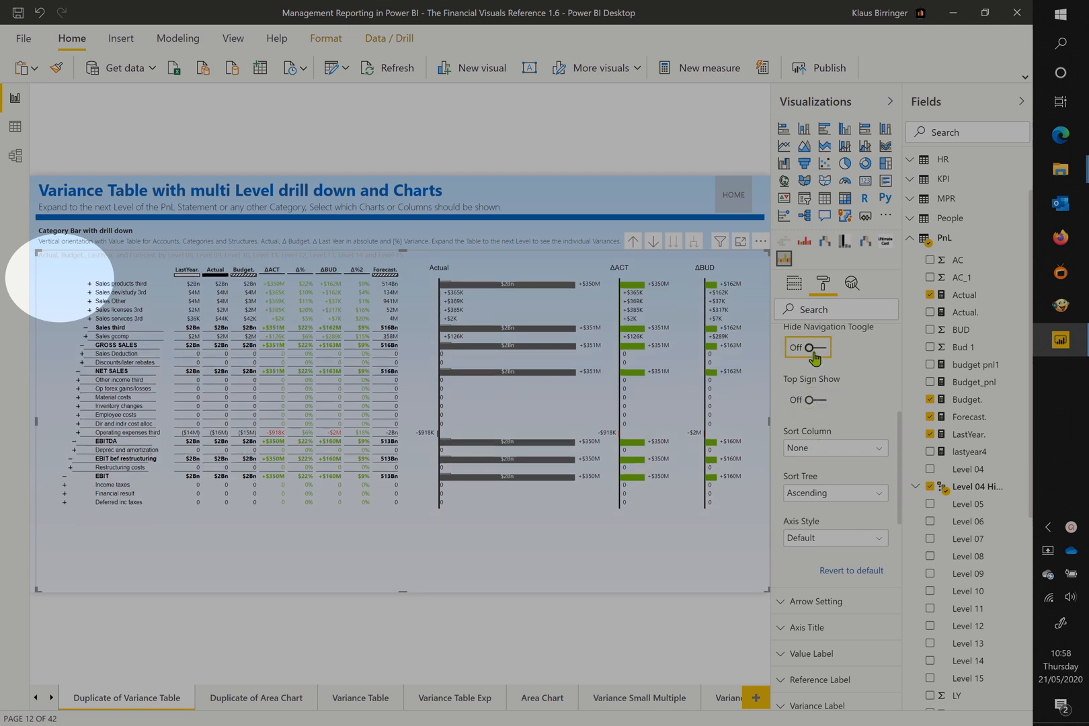
{"action": "left_click", "coordinate": [806, 347]}
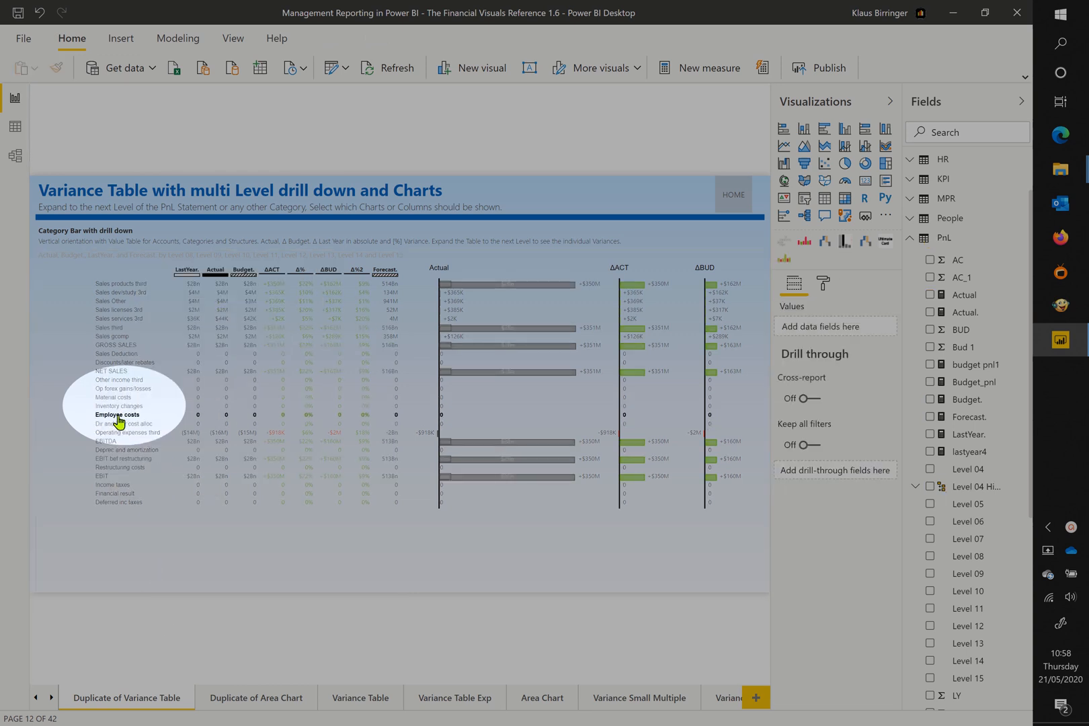
{"action": "right_click", "coordinate": [118, 414]}
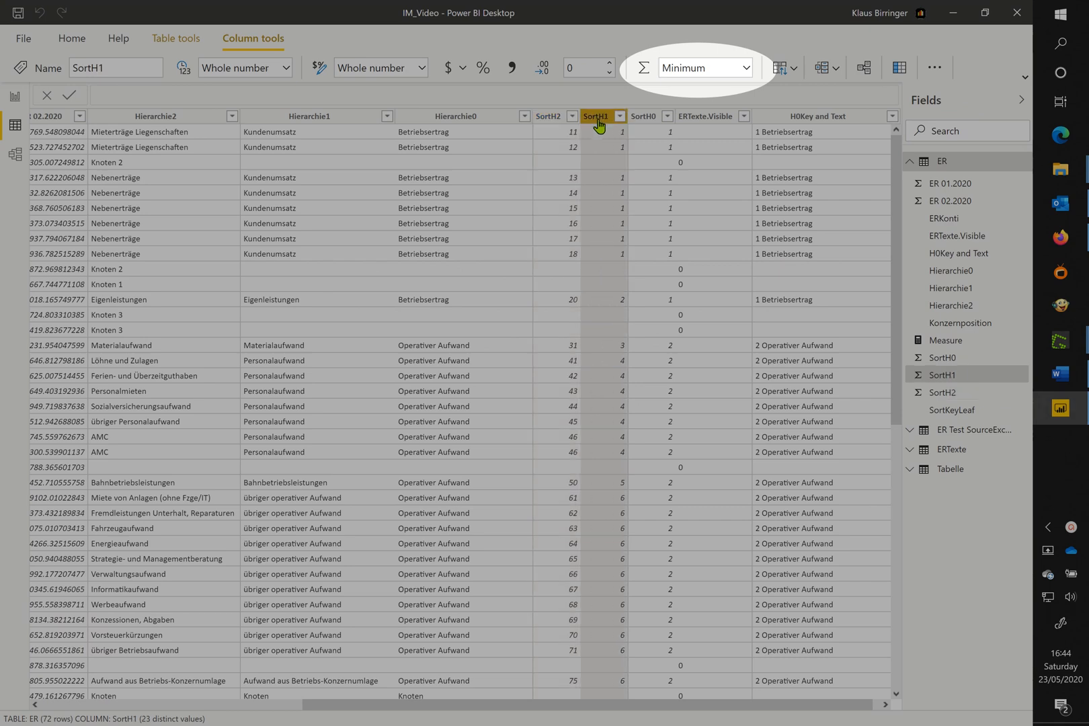
Set the SortH0 column to summarize by Minimum and return to Report view.
{"action": "left_click", "coordinate": [645, 116]}
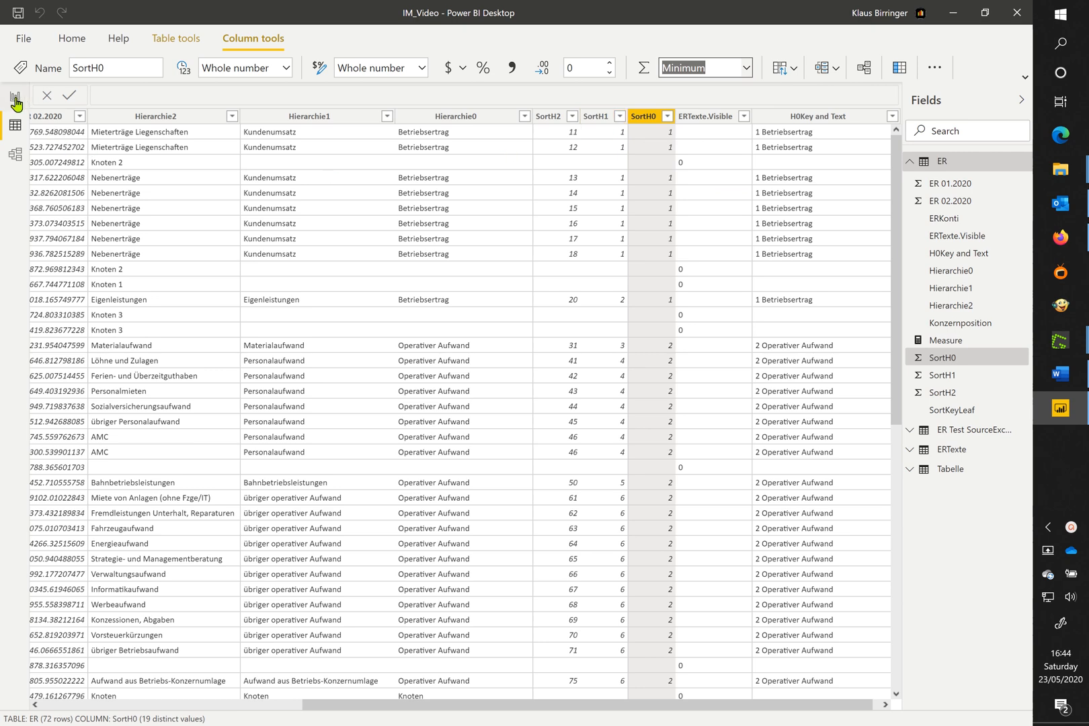
{"action": "left_click", "coordinate": [15, 98]}
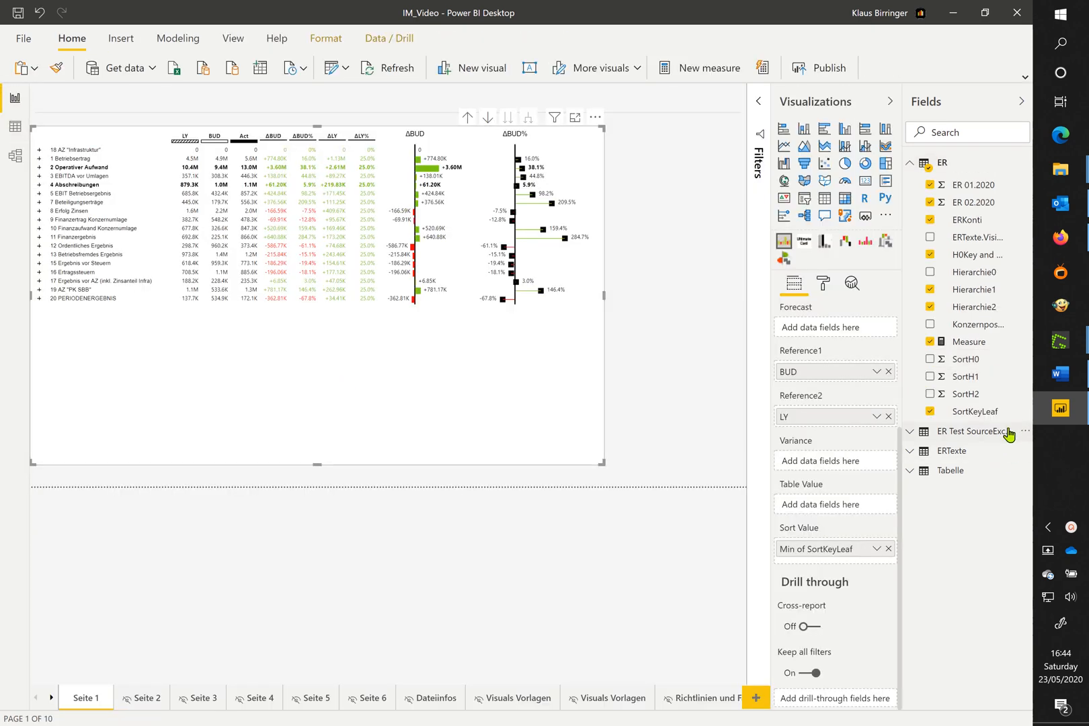